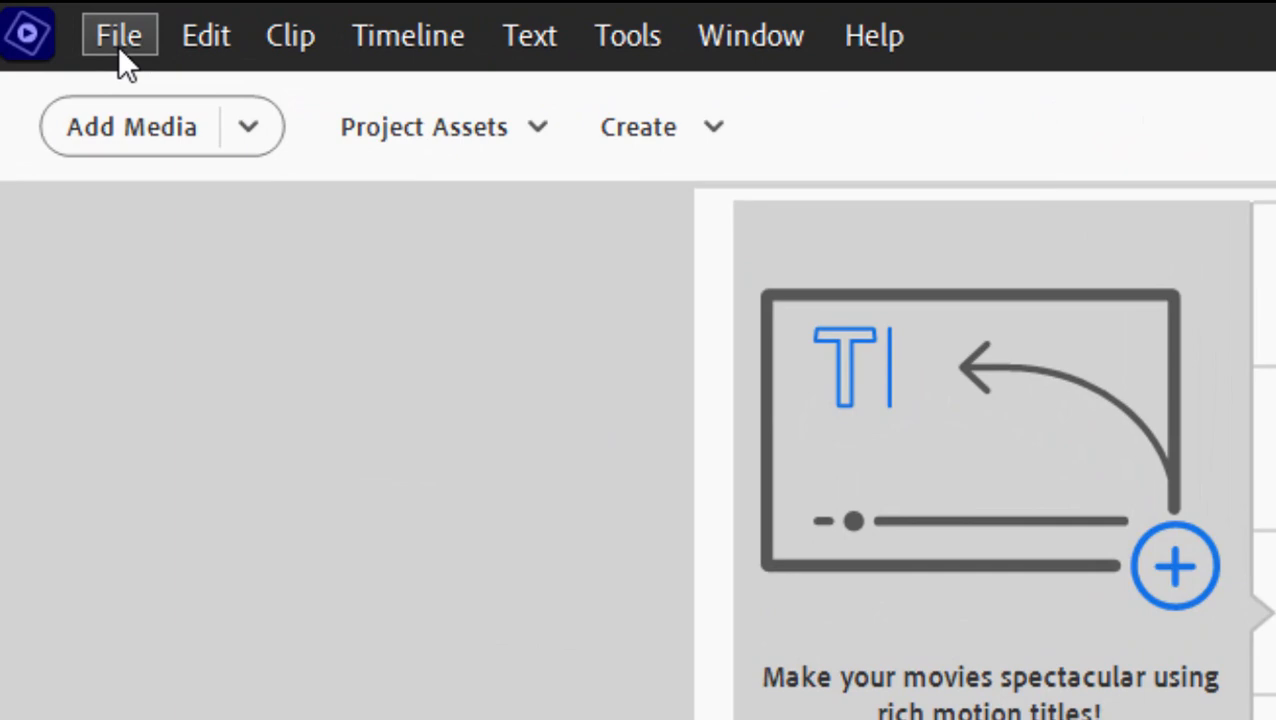
Choose File > New > Project to bring up the new project's name and preset settings.
left_click(118, 35)
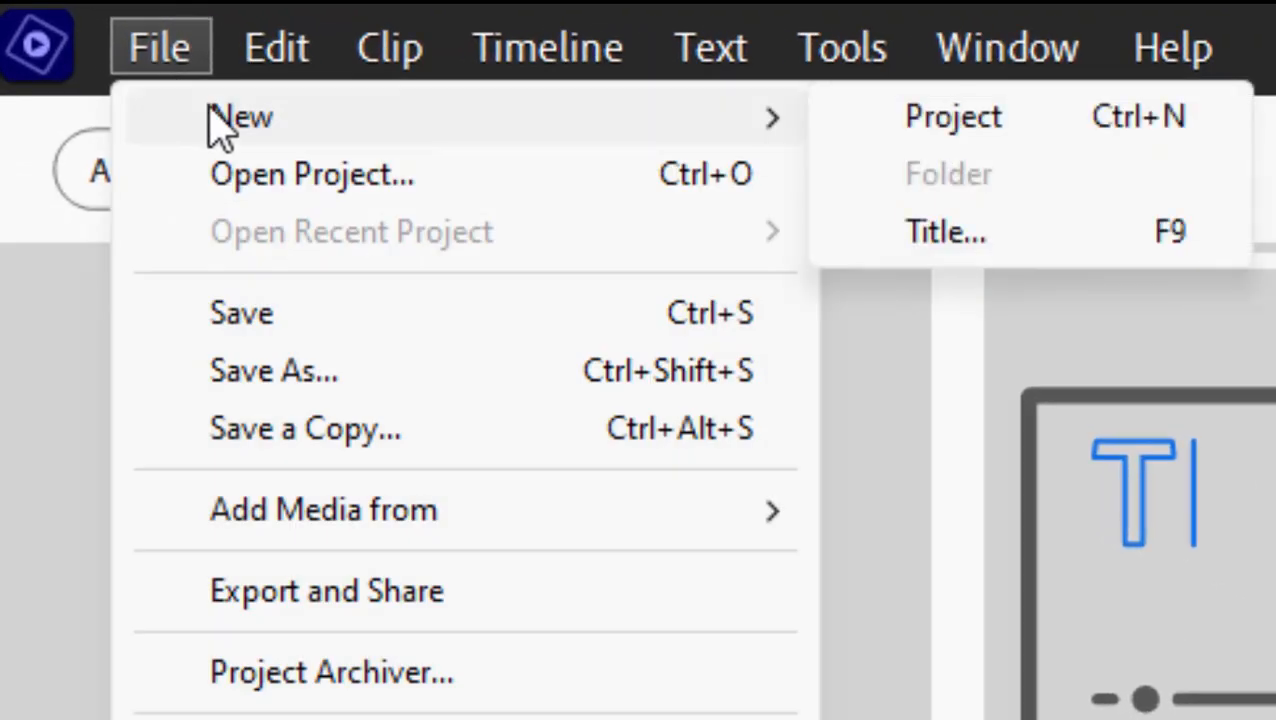
left_click(951, 116)
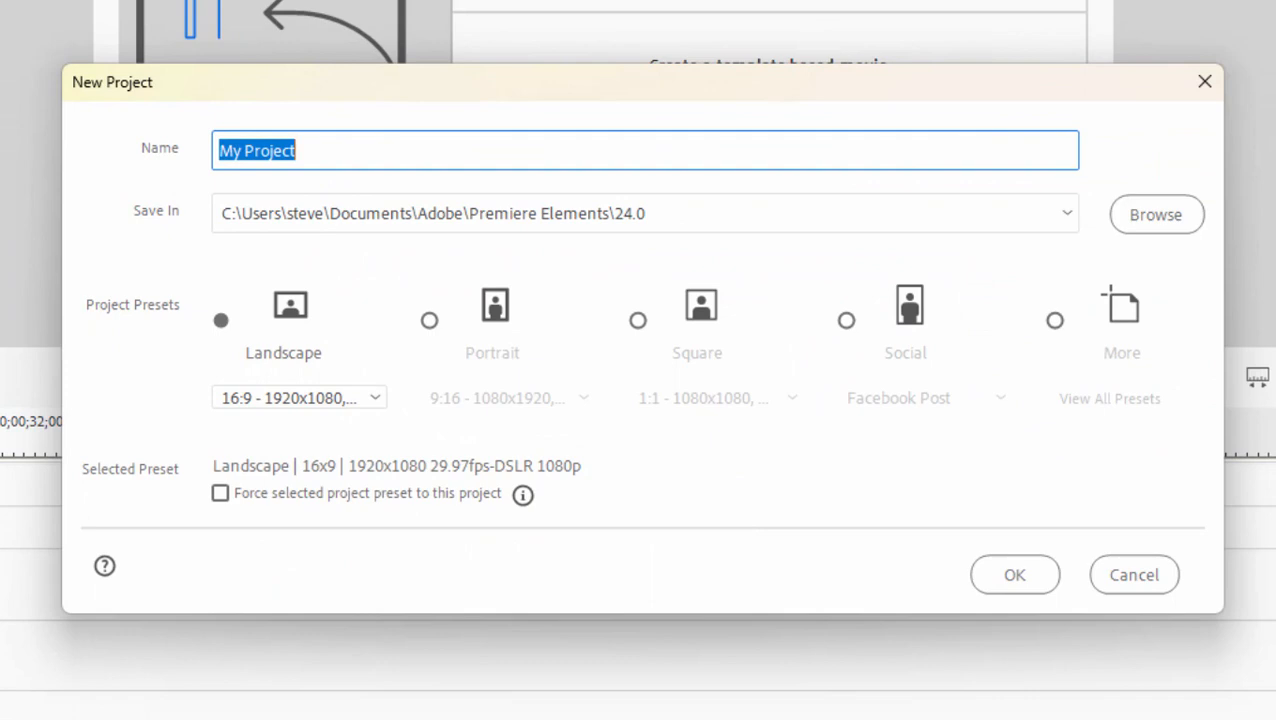
mouse_move(386, 402)
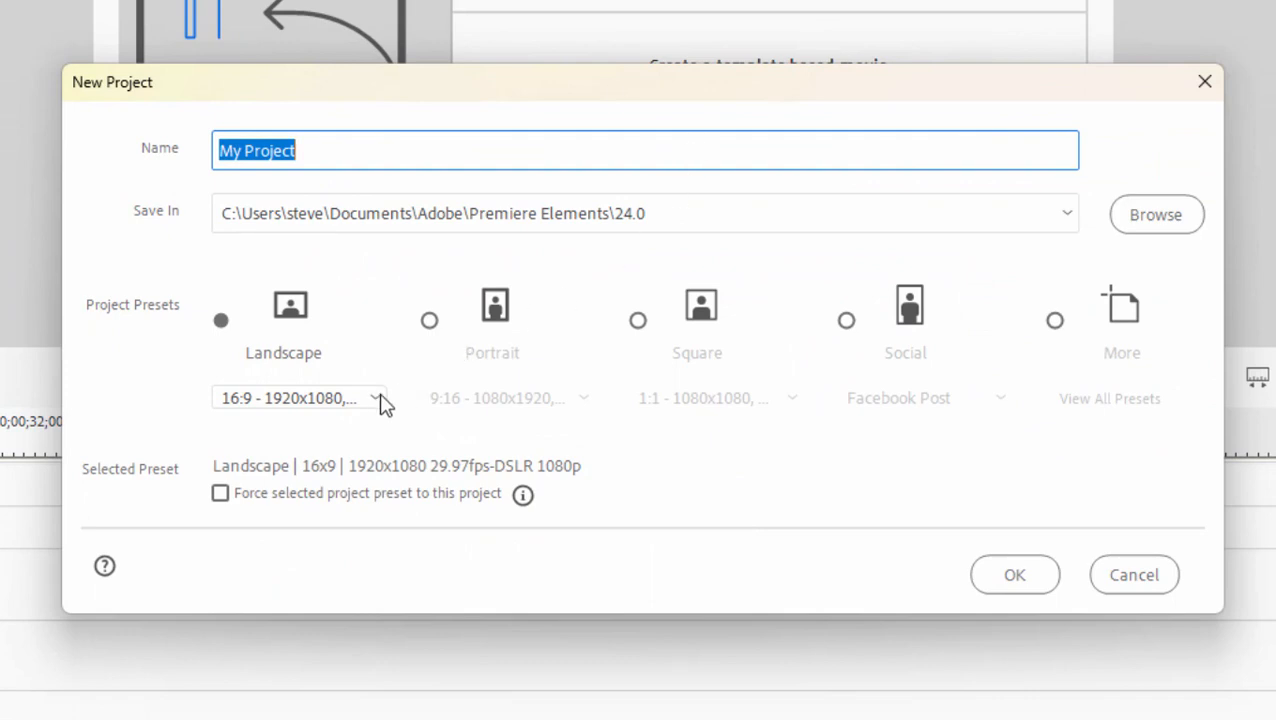
Review the Landscape frame sizes, switch the preset to Portrait 9:16, and view its resolutions.
left_click(375, 397)
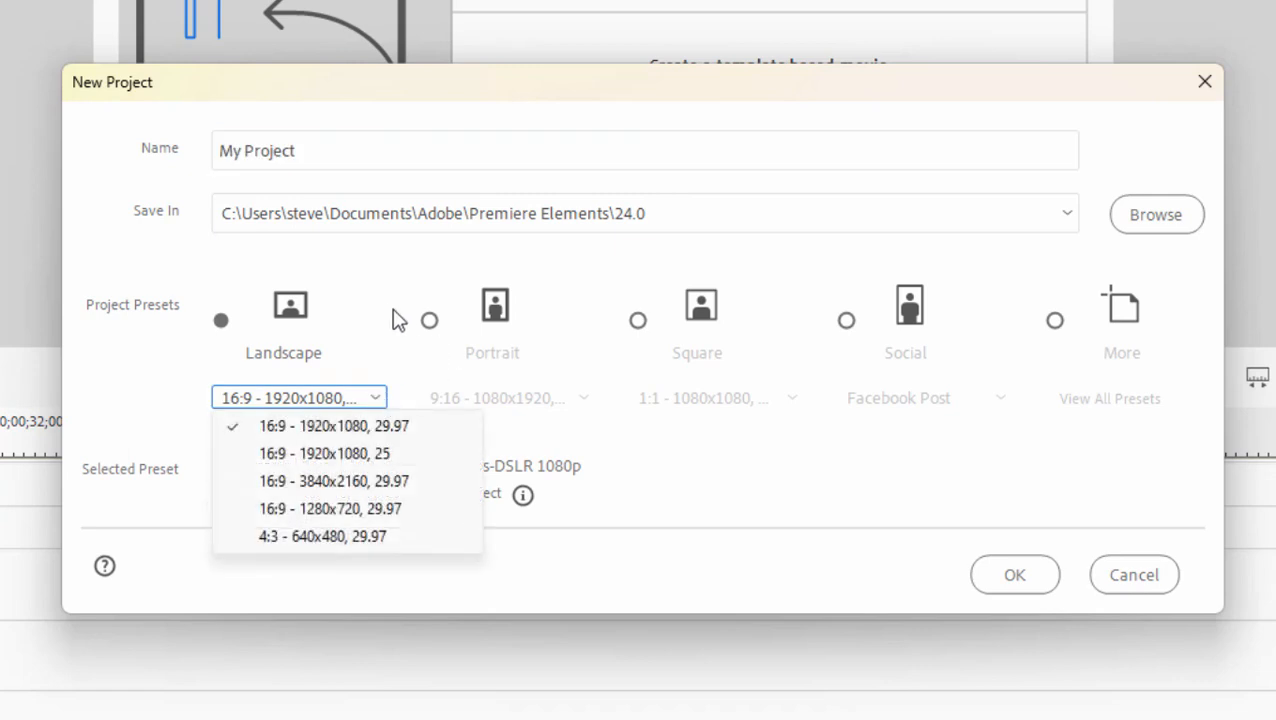
mouse_move(363, 264)
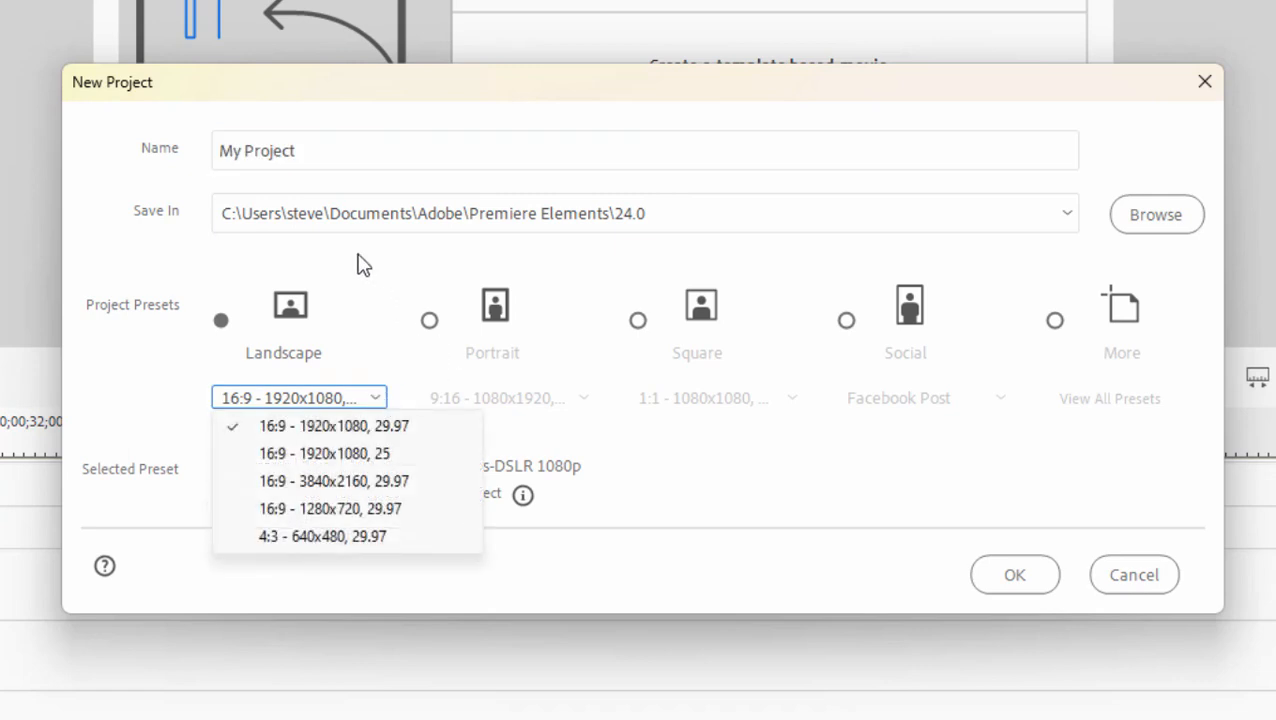
mouse_move(425, 338)
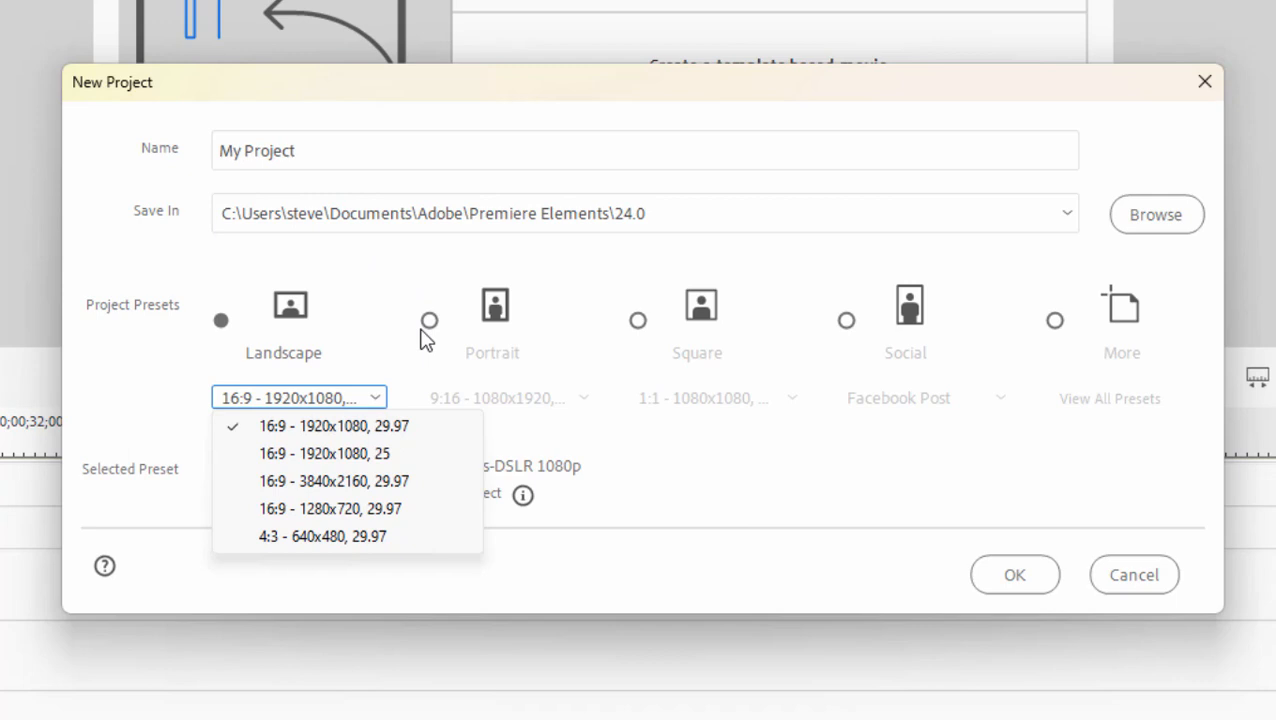
left_click(429, 320)
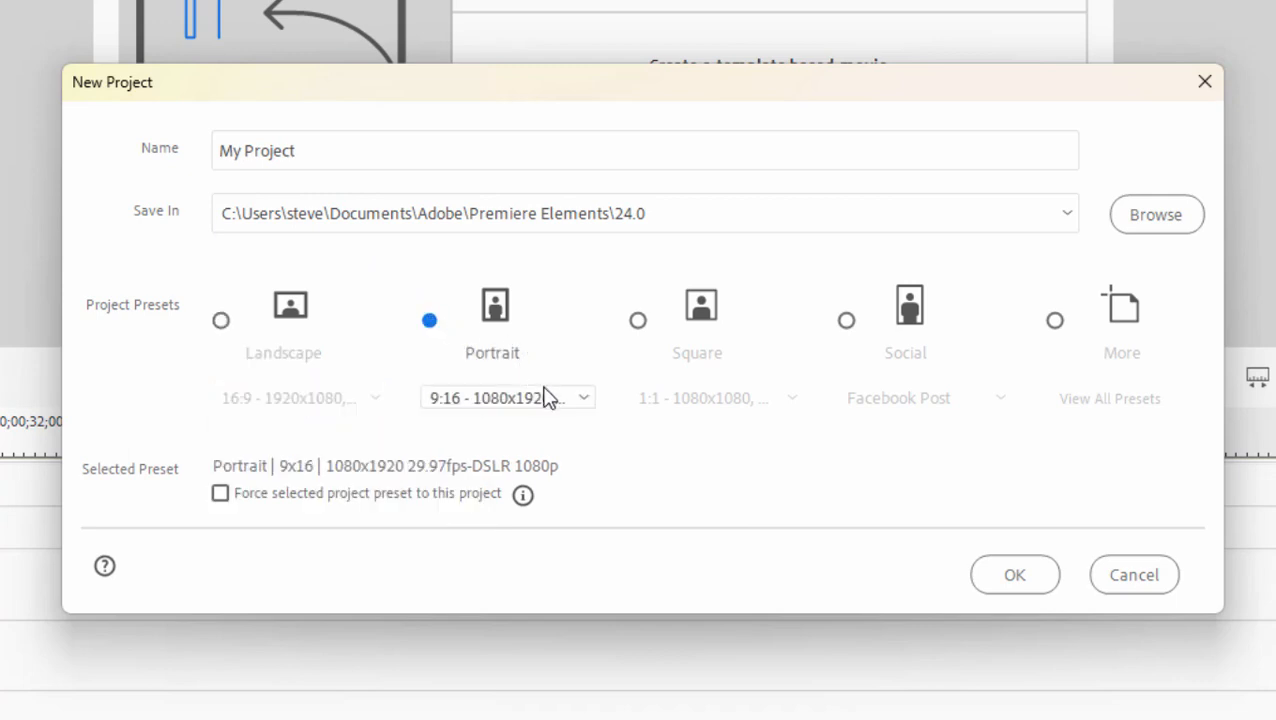
left_click(582, 397)
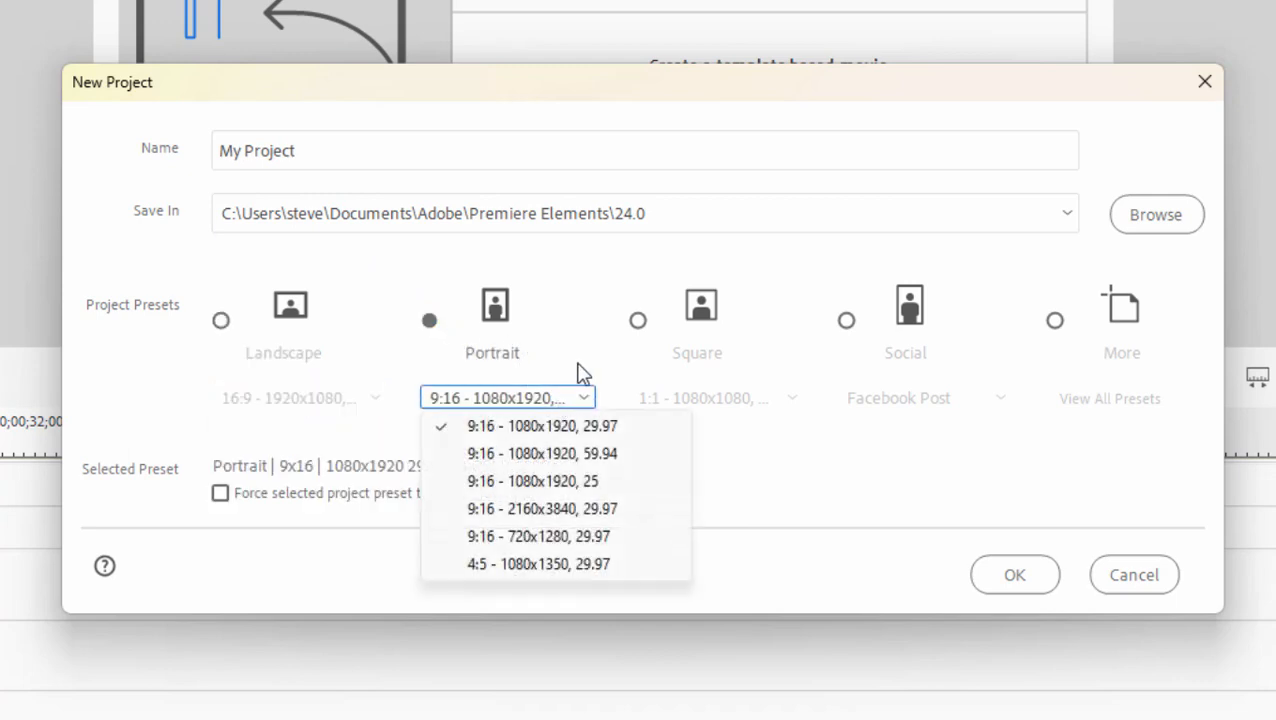
mouse_move(641, 323)
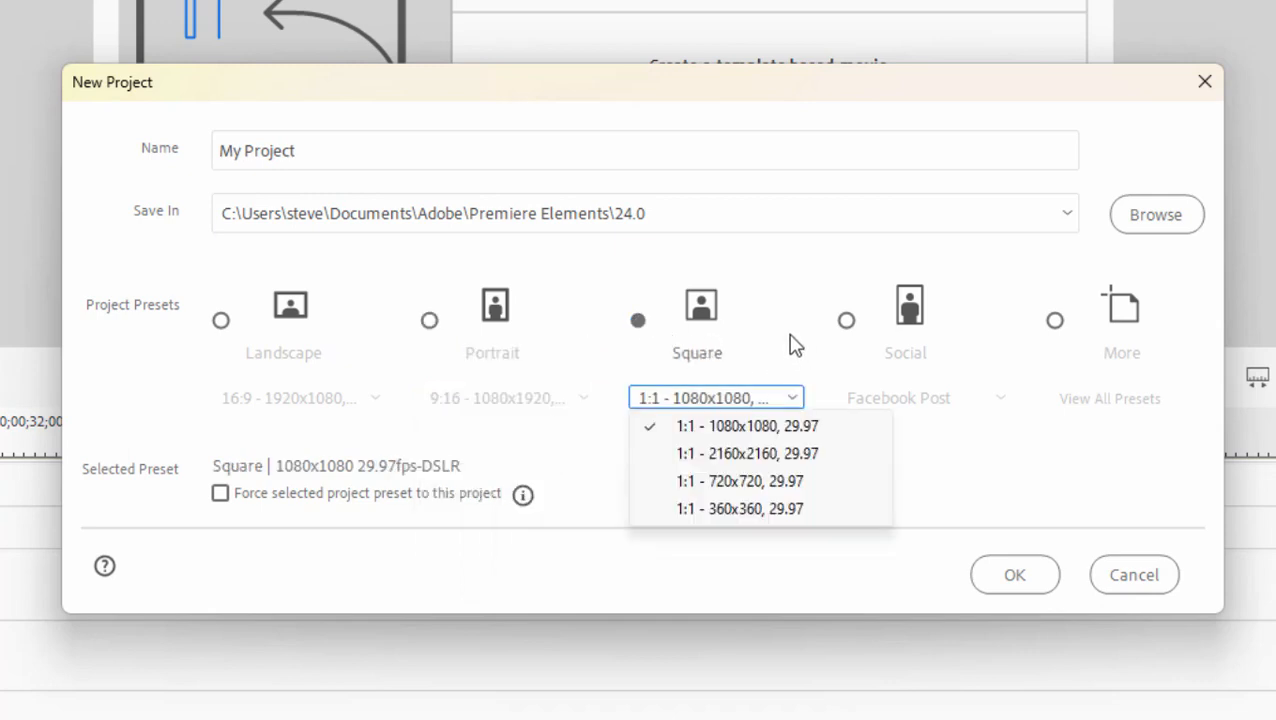
mouse_move(850, 330)
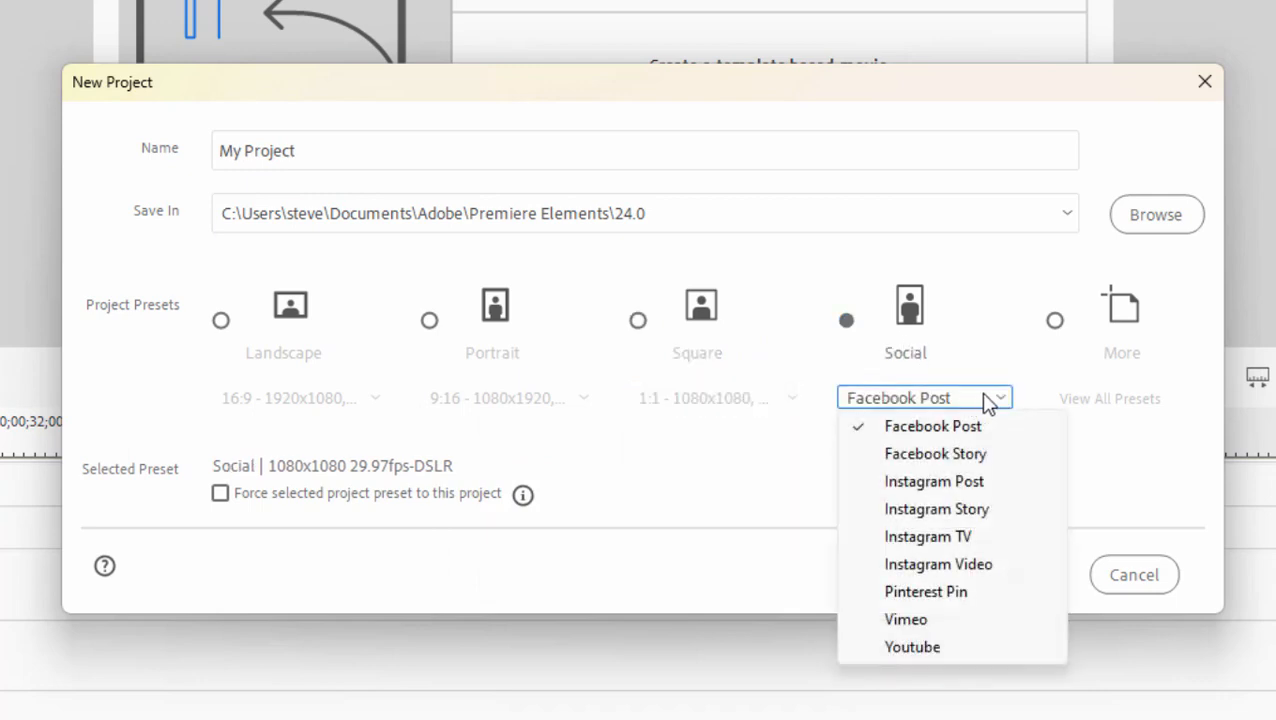
mouse_move(1022, 360)
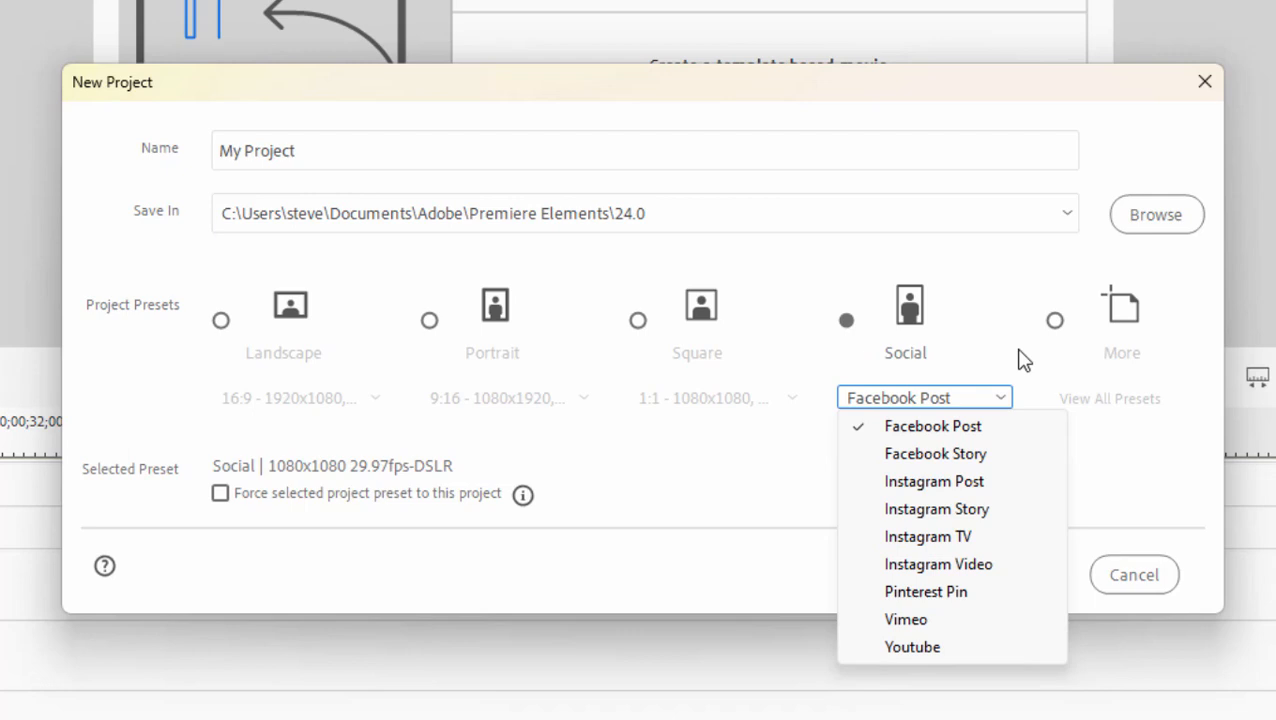
mouse_move(988, 436)
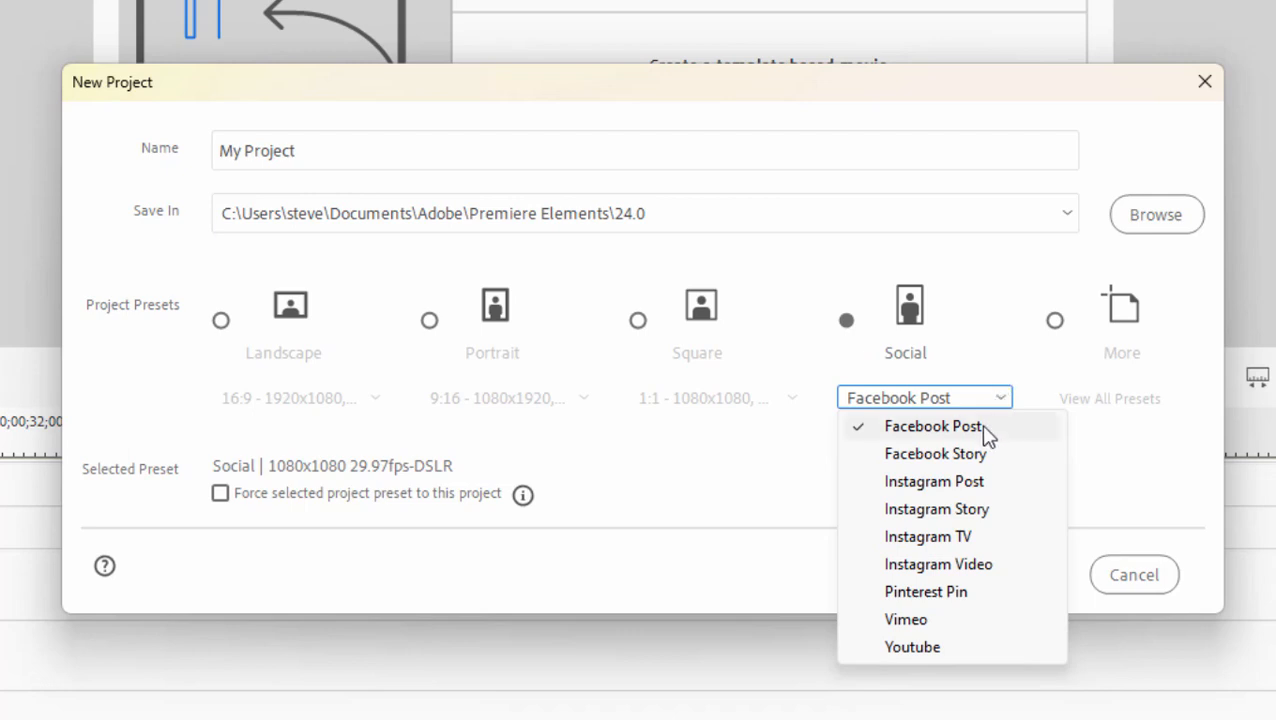
mouse_move(955, 462)
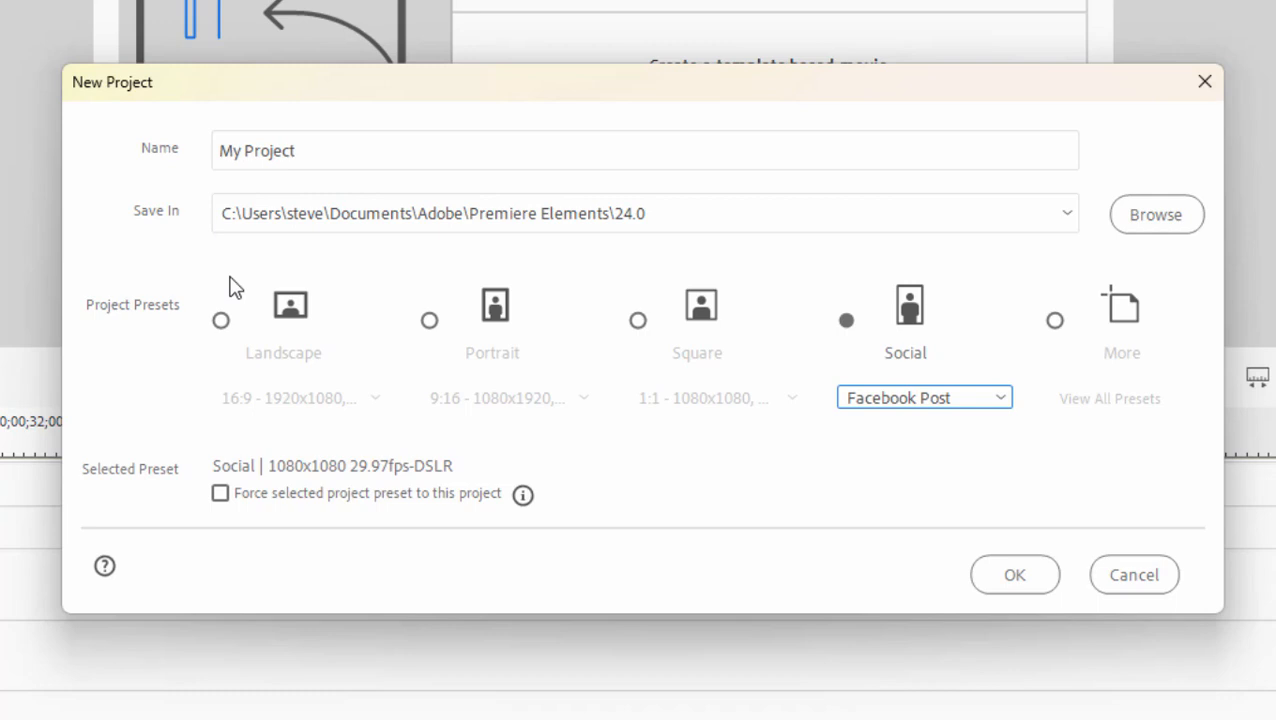
mouse_move(414, 318)
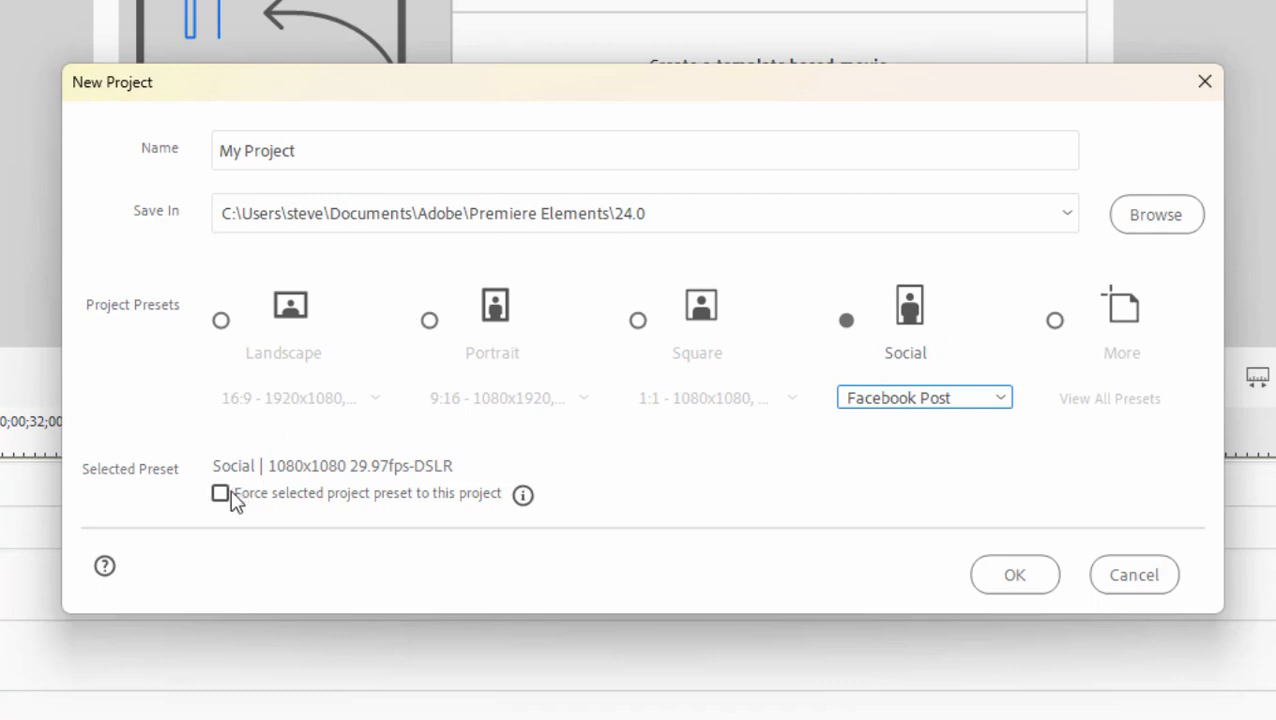
Force the Landscape 16:9 1920x1080 preset onto the project and create it.
left_click(220, 493)
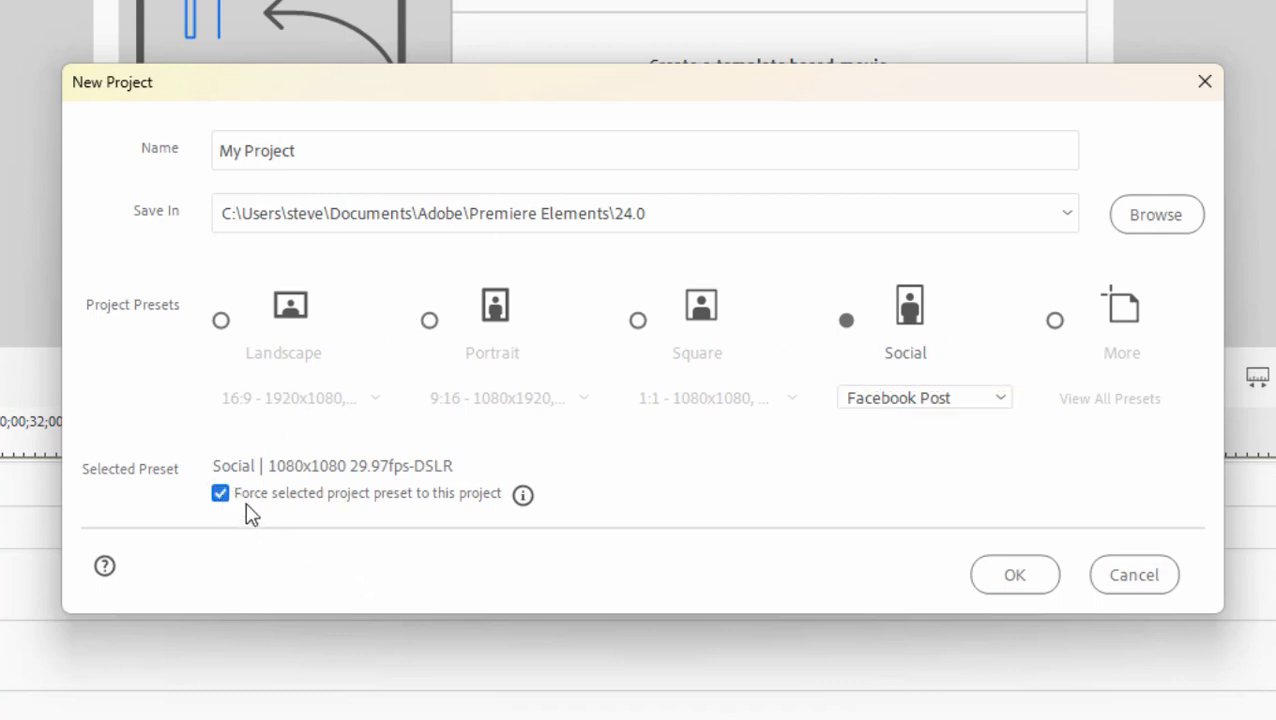
mouse_move(195, 508)
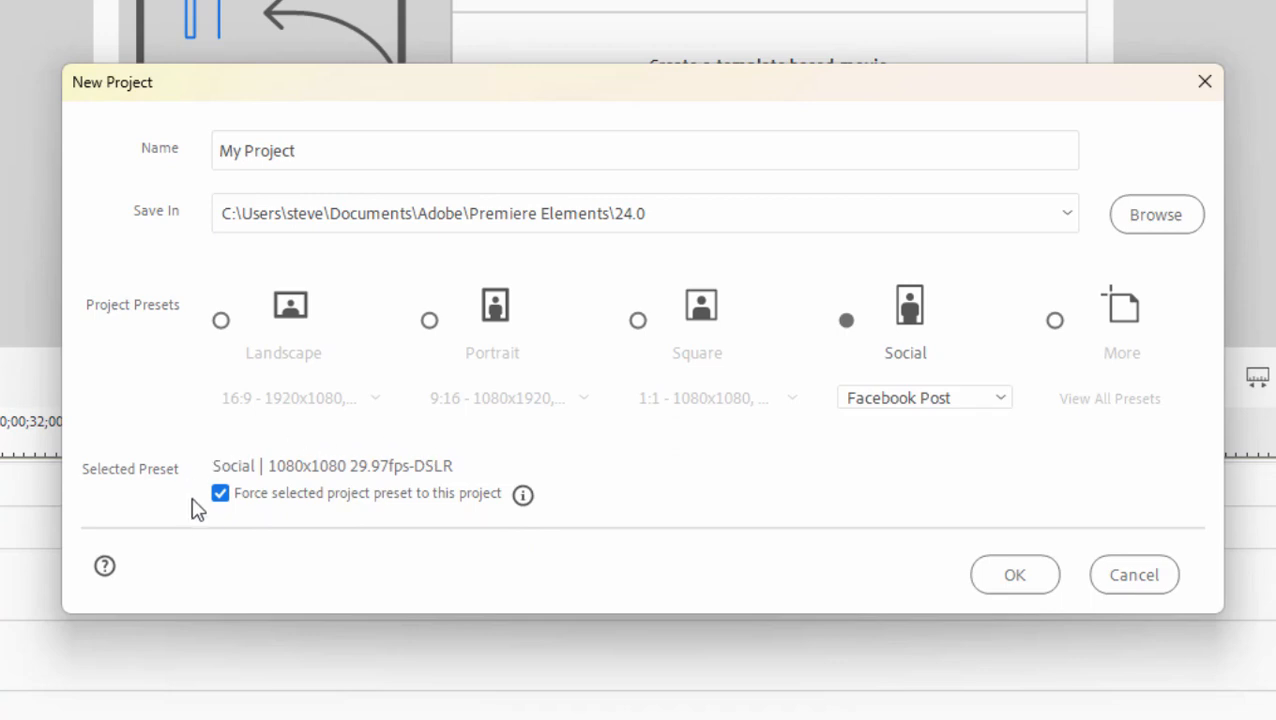
mouse_move(234, 531)
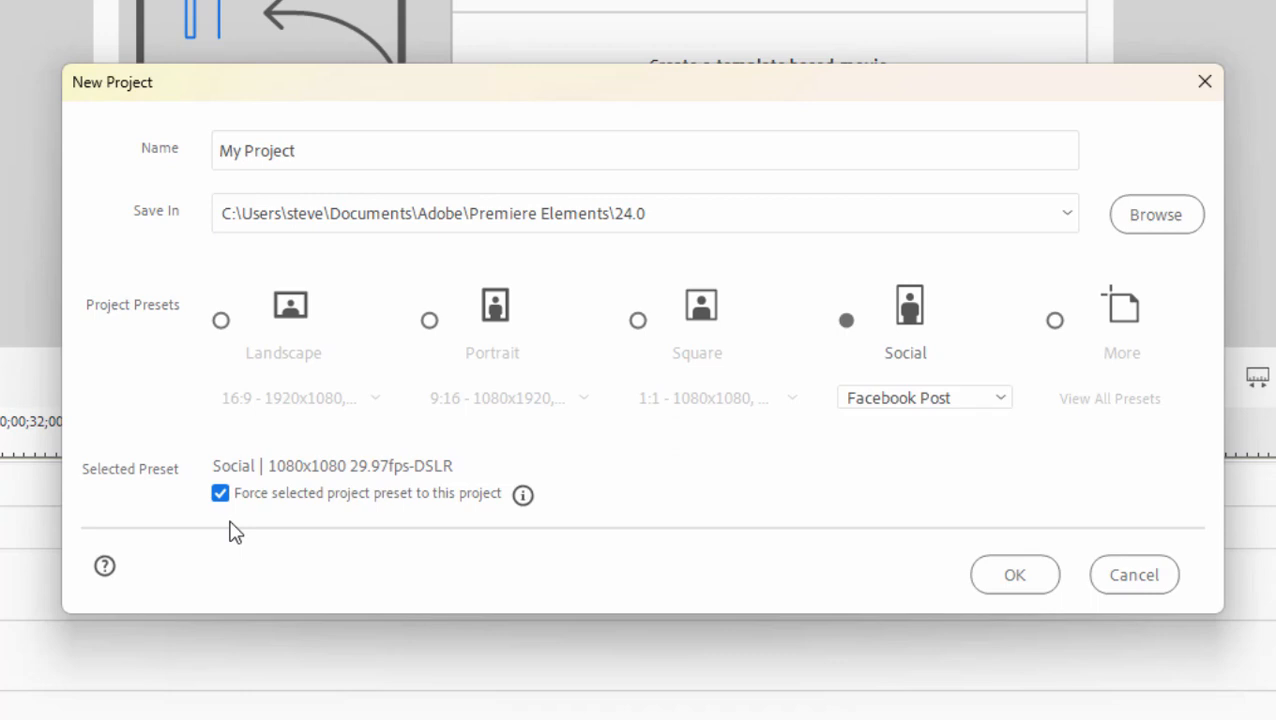
mouse_move(236, 483)
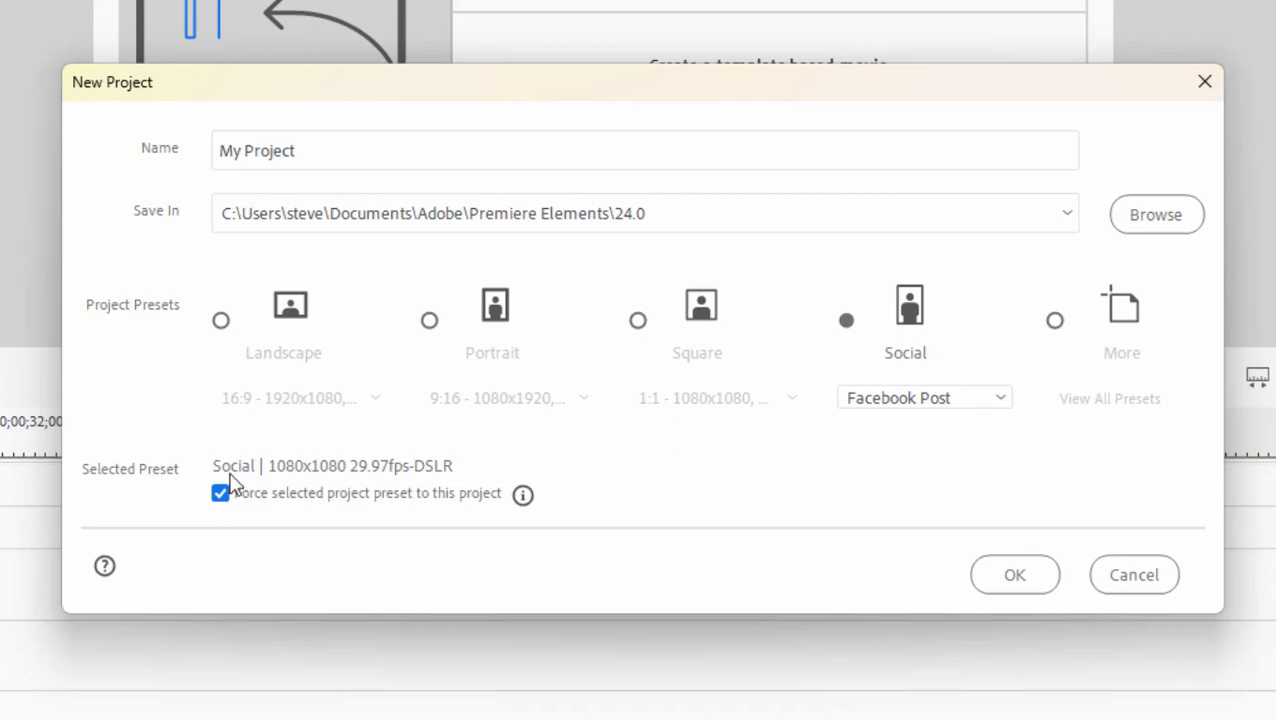
mouse_move(637, 491)
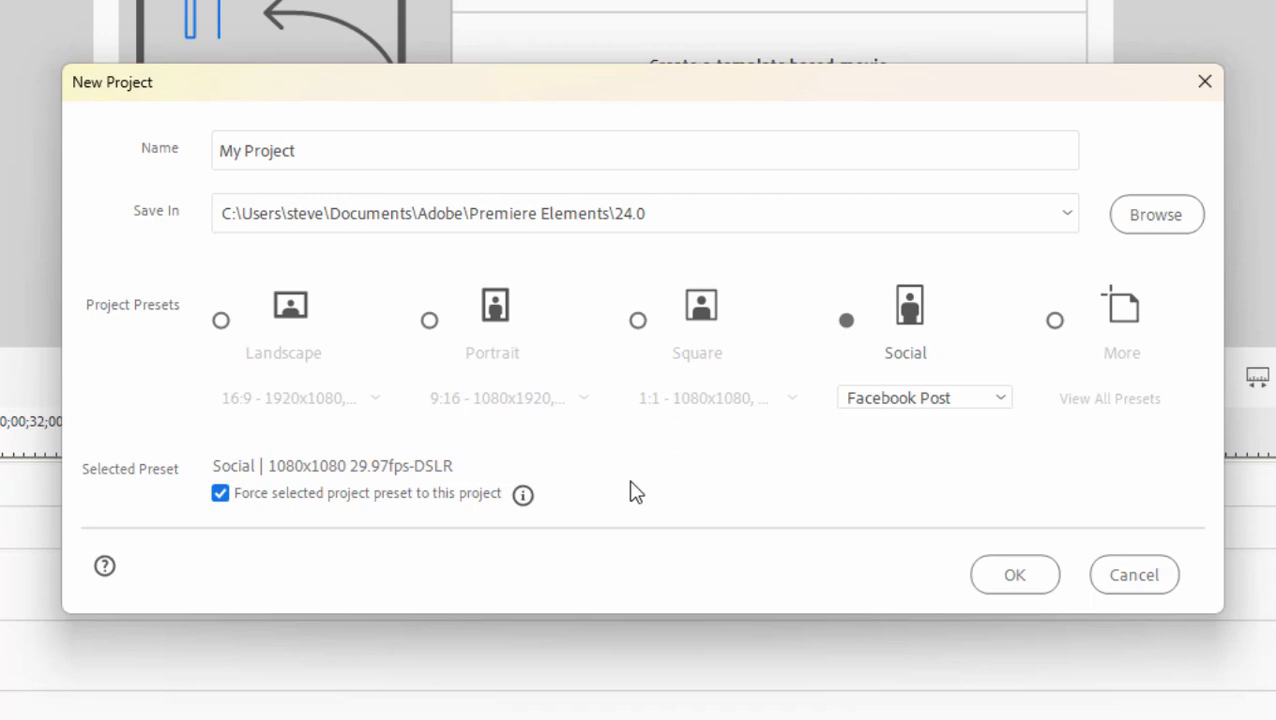
left_click(220, 320)
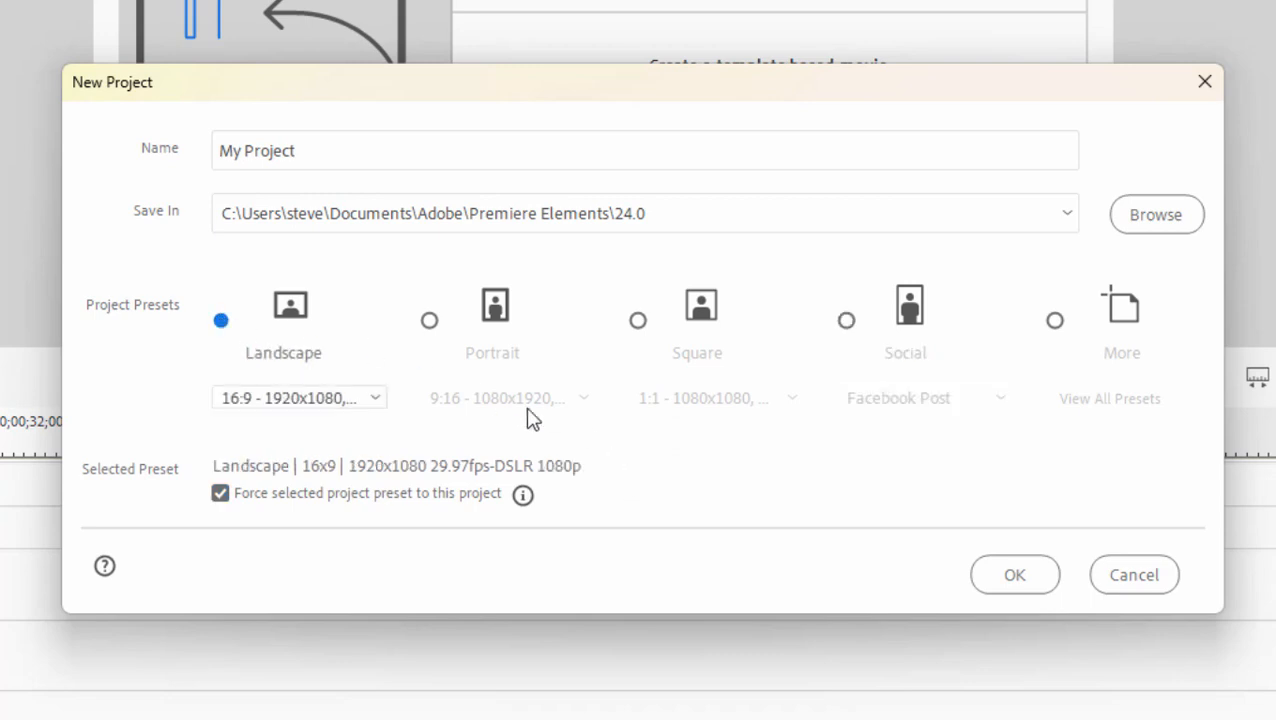
mouse_move(842, 497)
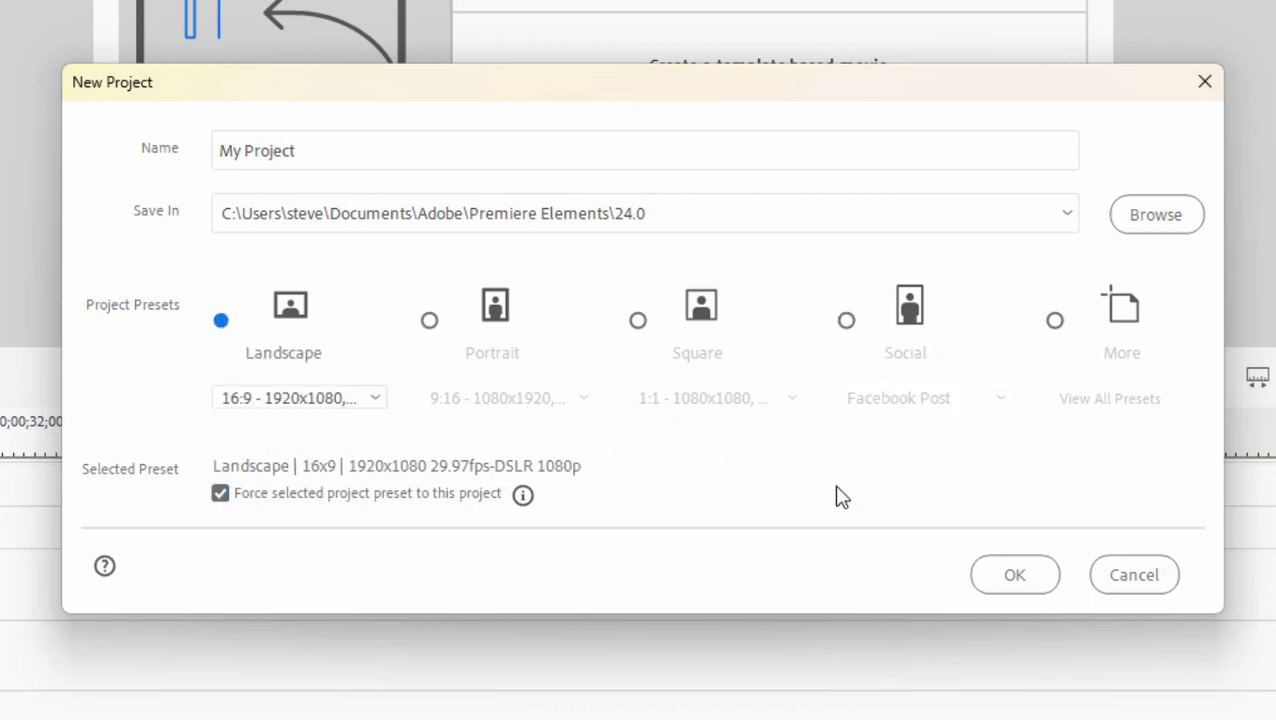
mouse_move(1014, 574)
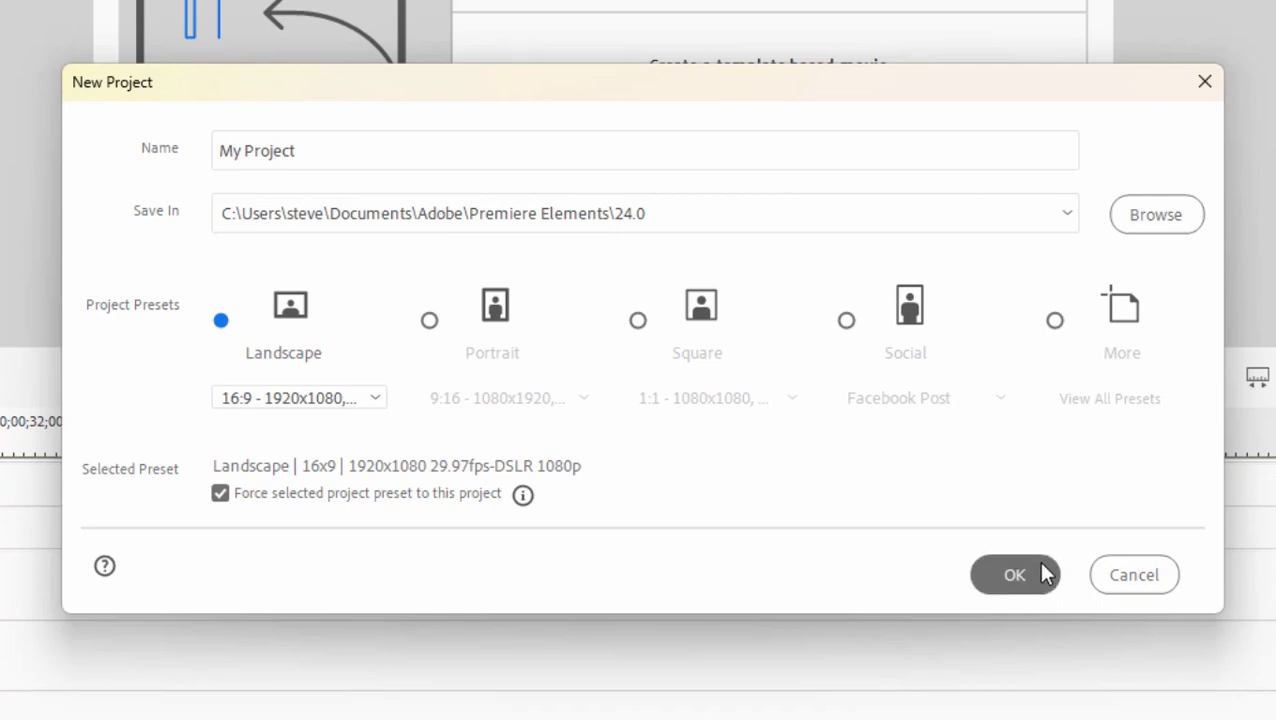
left_click(1014, 574)
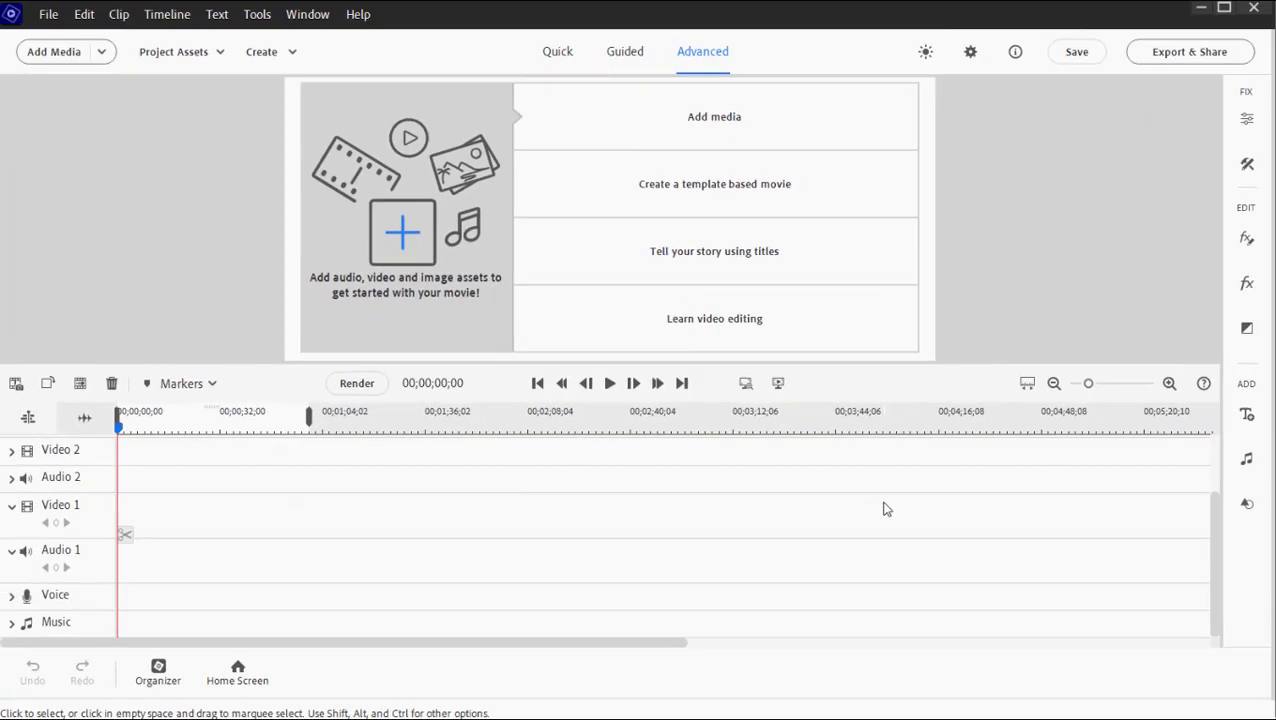
mouse_move(796, 473)
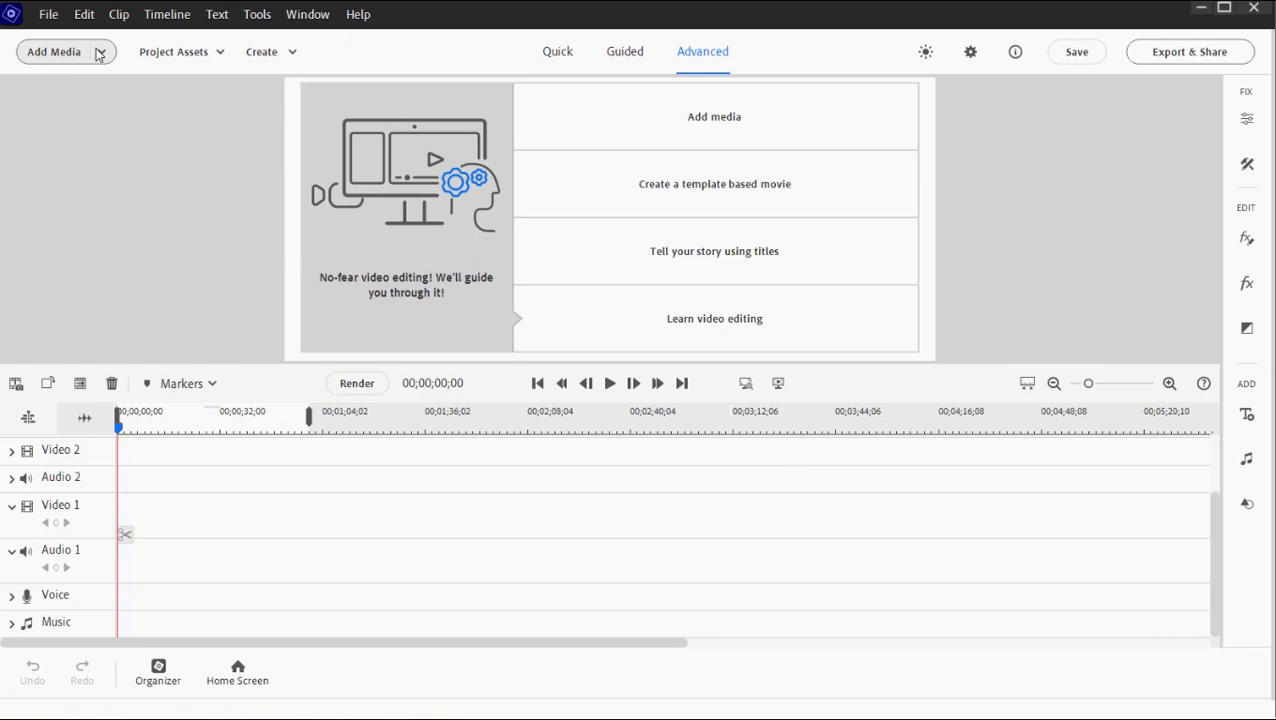
Add media files MVI_0001.MP4 through MVI_0014.MP4 to the project.
left_click(99, 51)
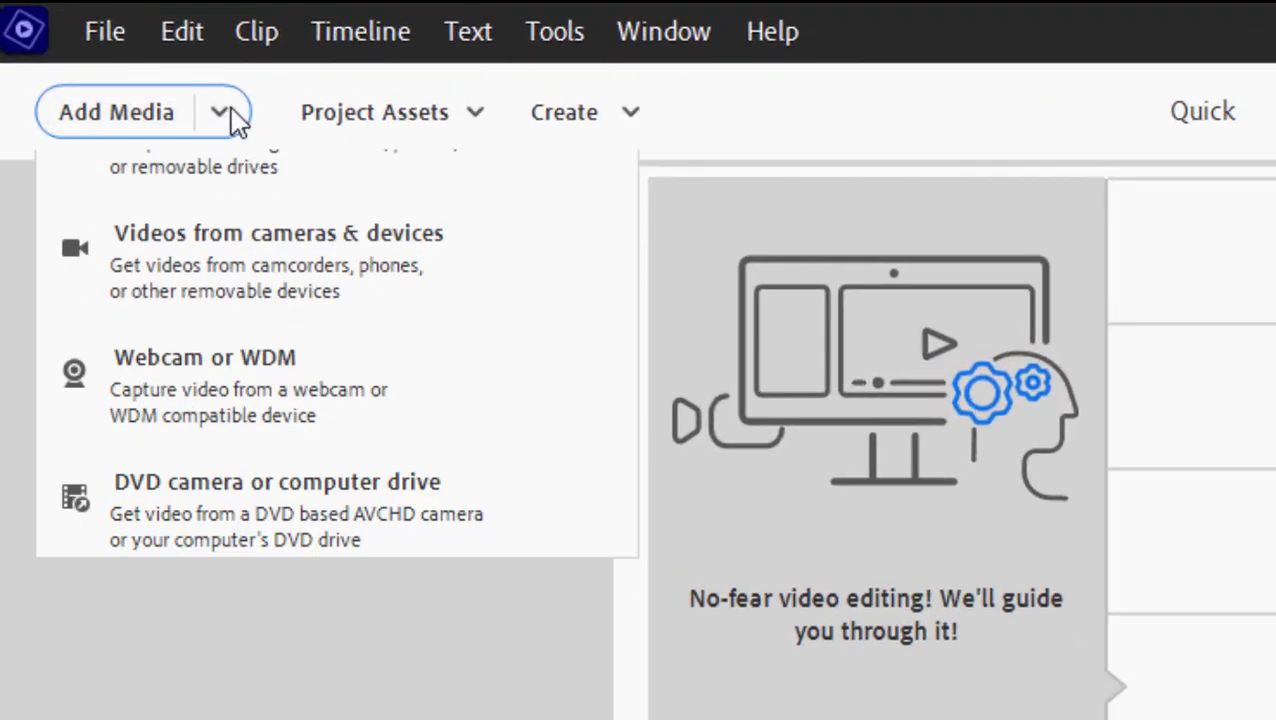
scroll("up", 3)
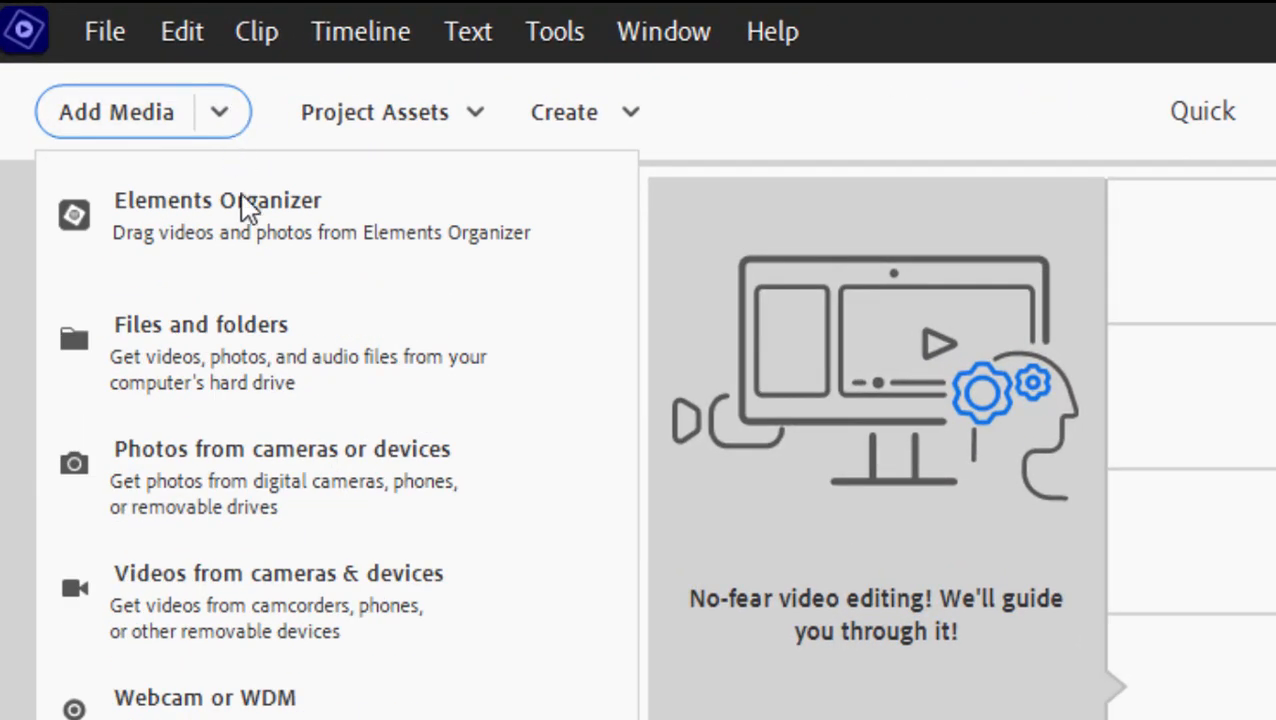
mouse_move(263, 233)
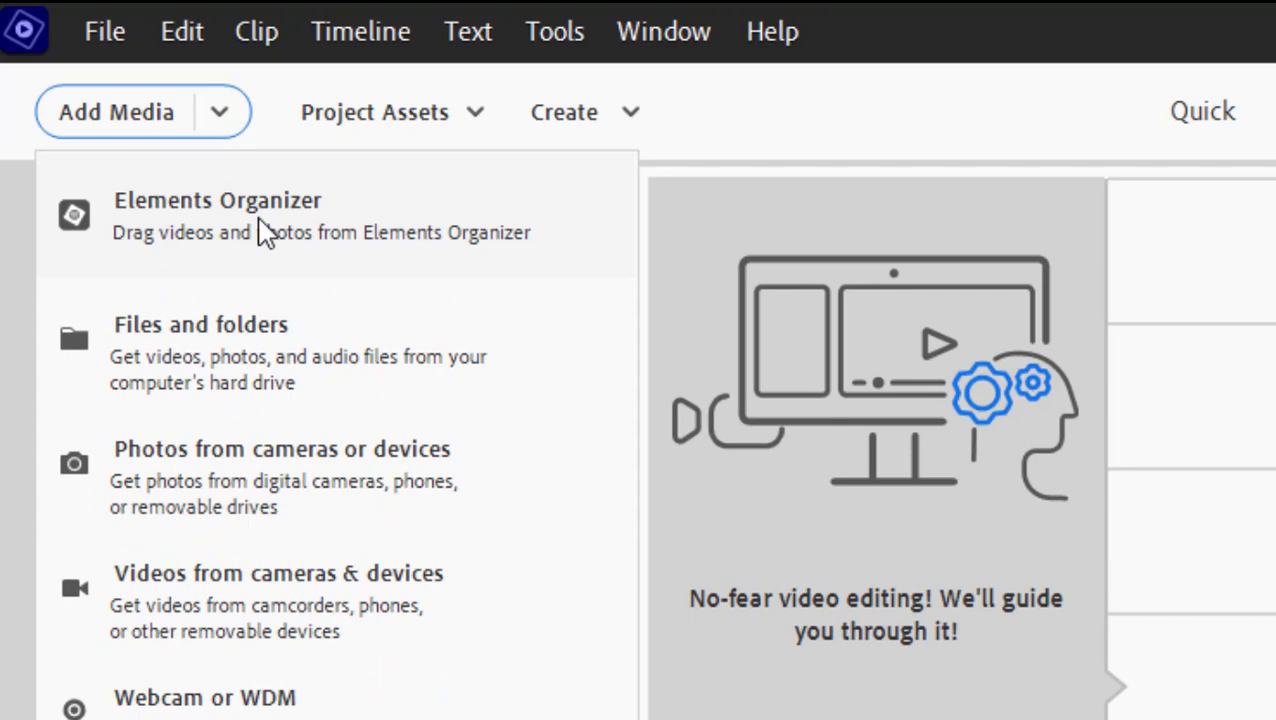
left_click(200, 324)
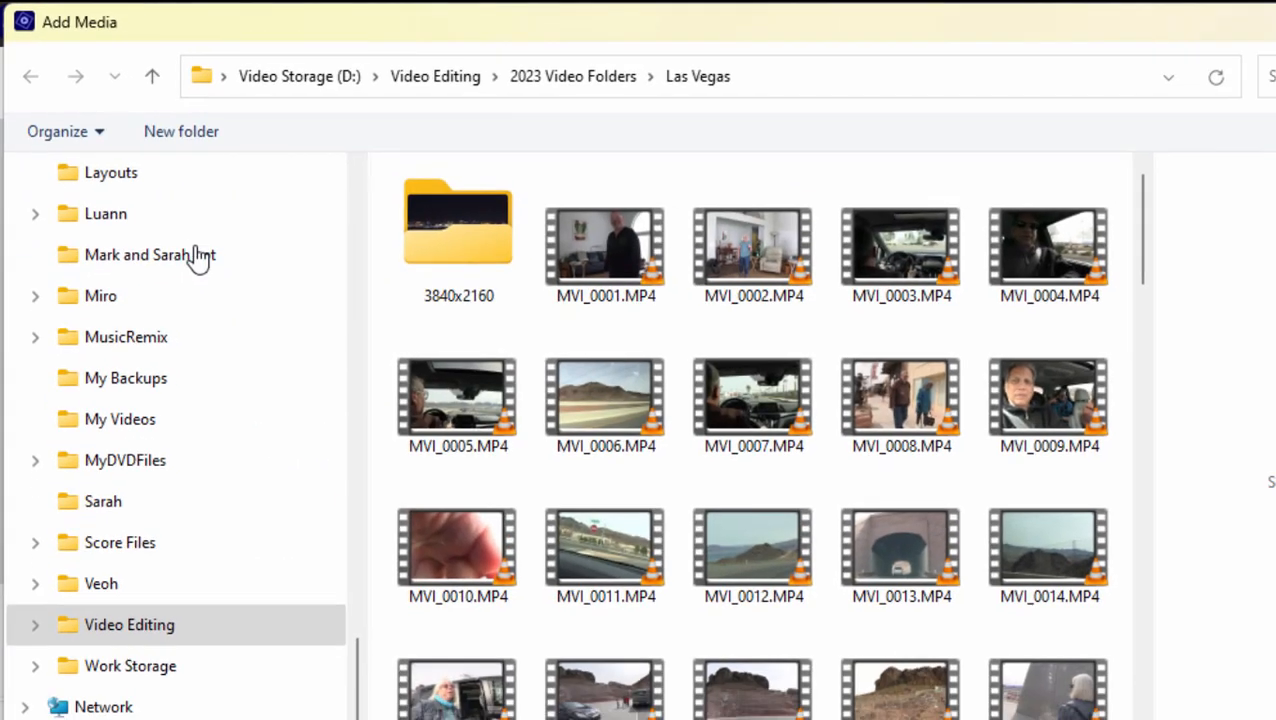
left_click(605, 247)
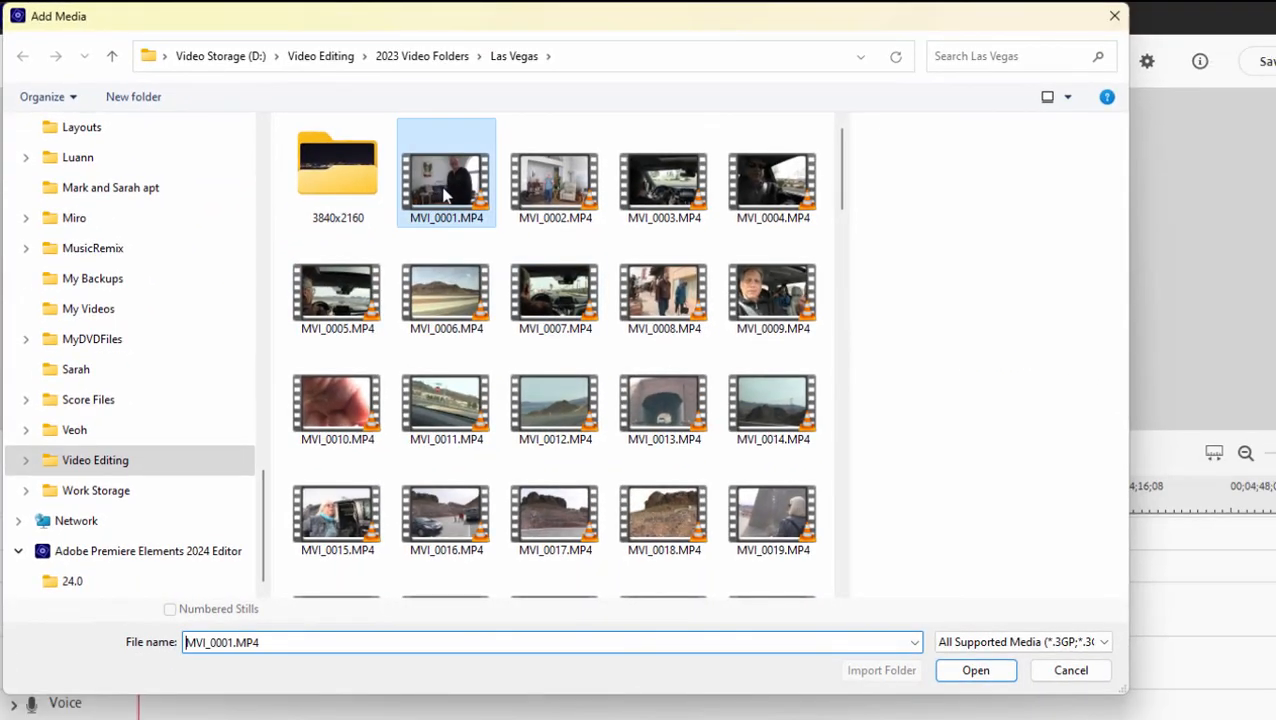
mouse_move(485, 210)
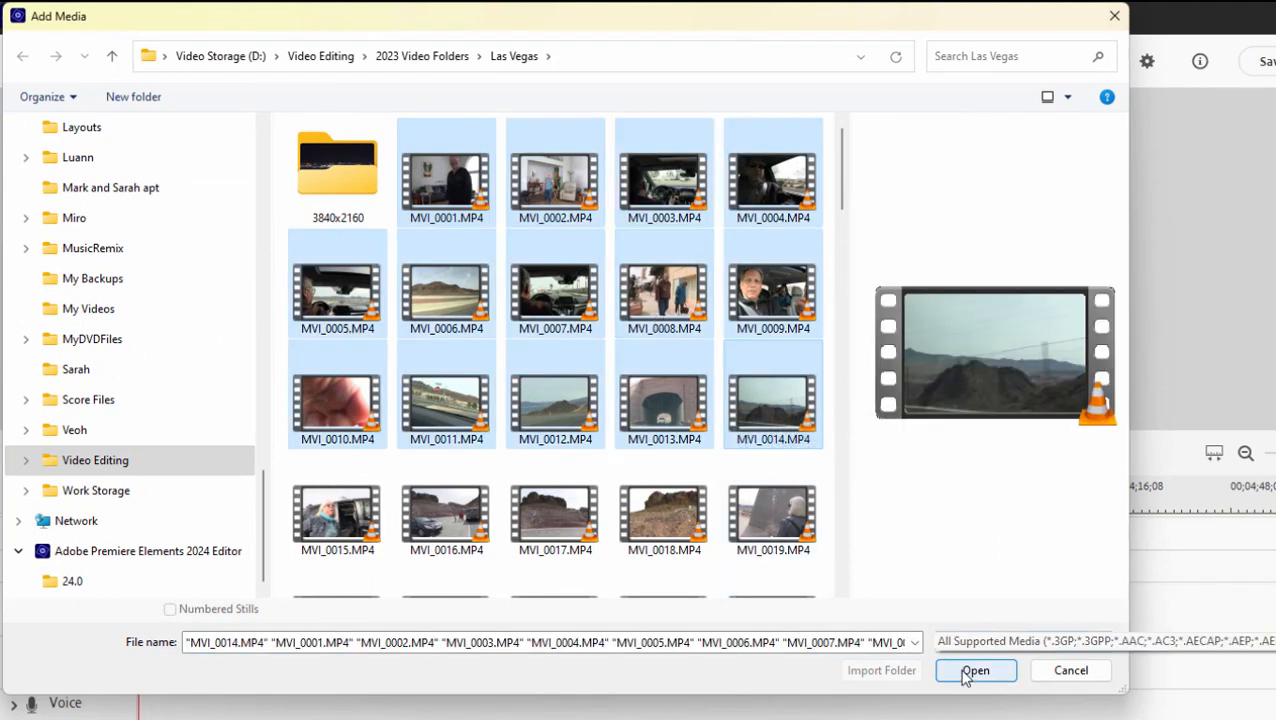
left_click(975, 670)
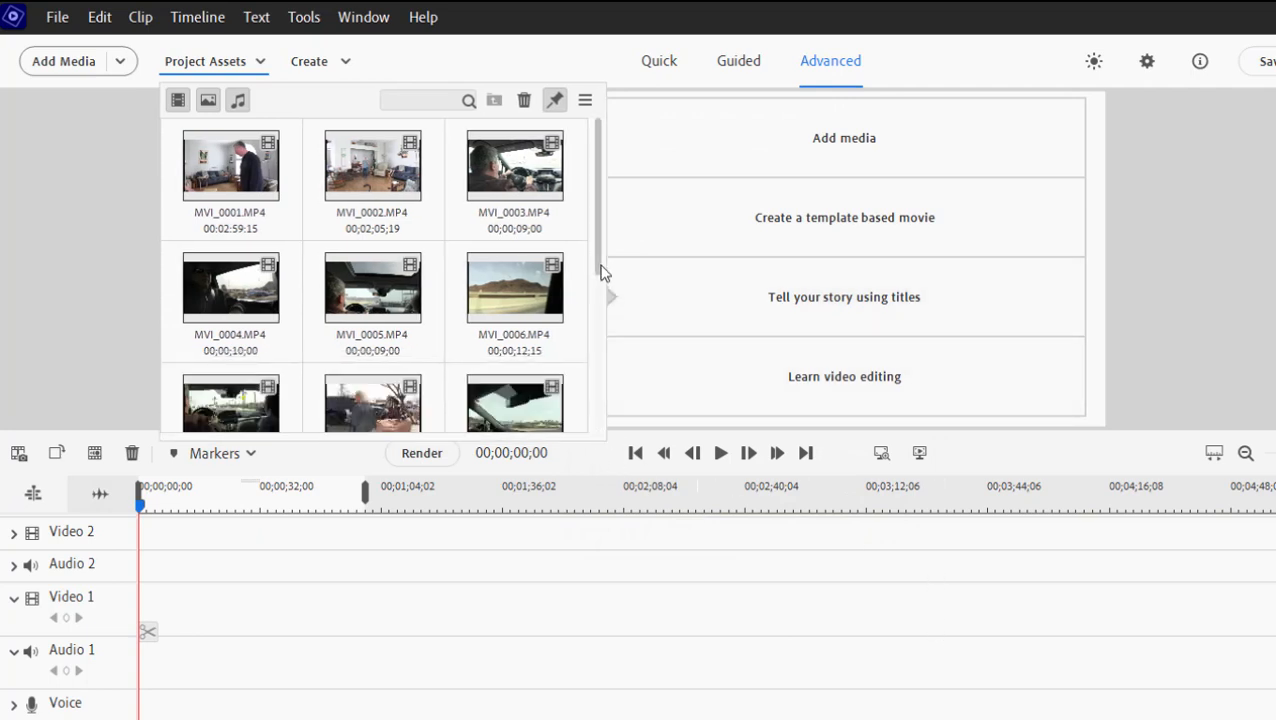
Scroll through the fourteen imported MVI clips in Project Assets to check their durations.
scroll("down", 3)
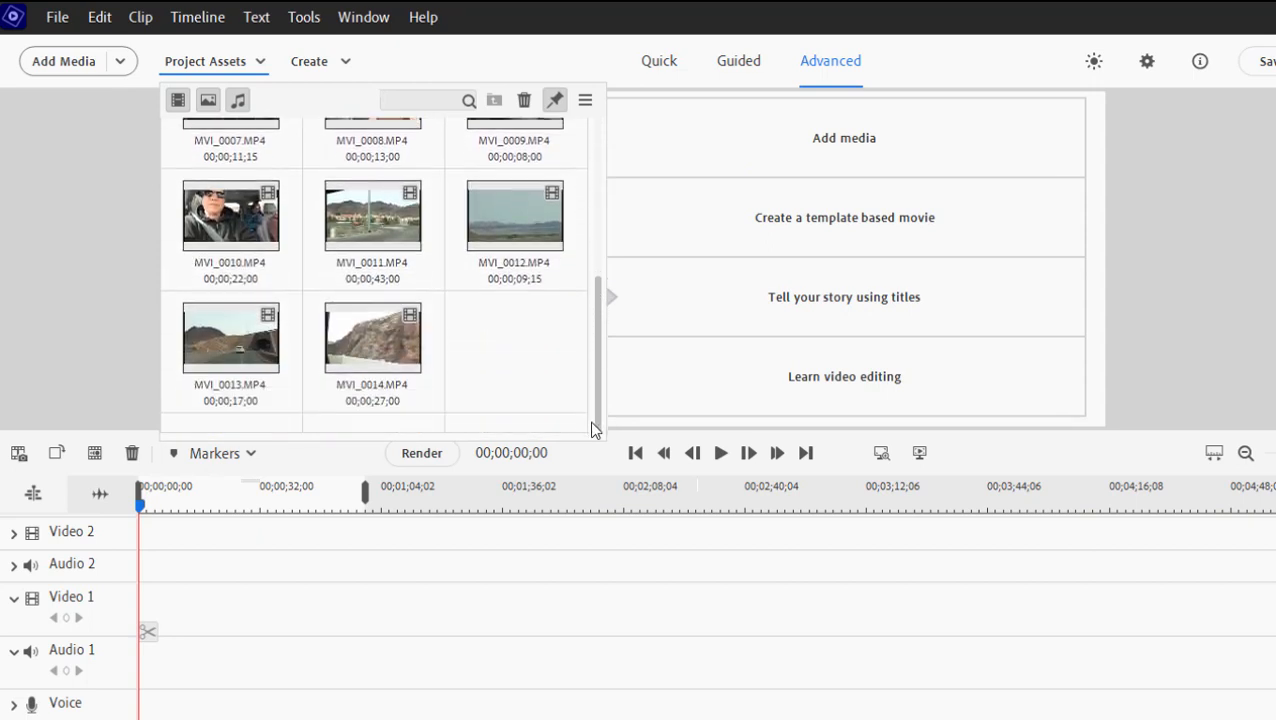
scroll("up", 3)
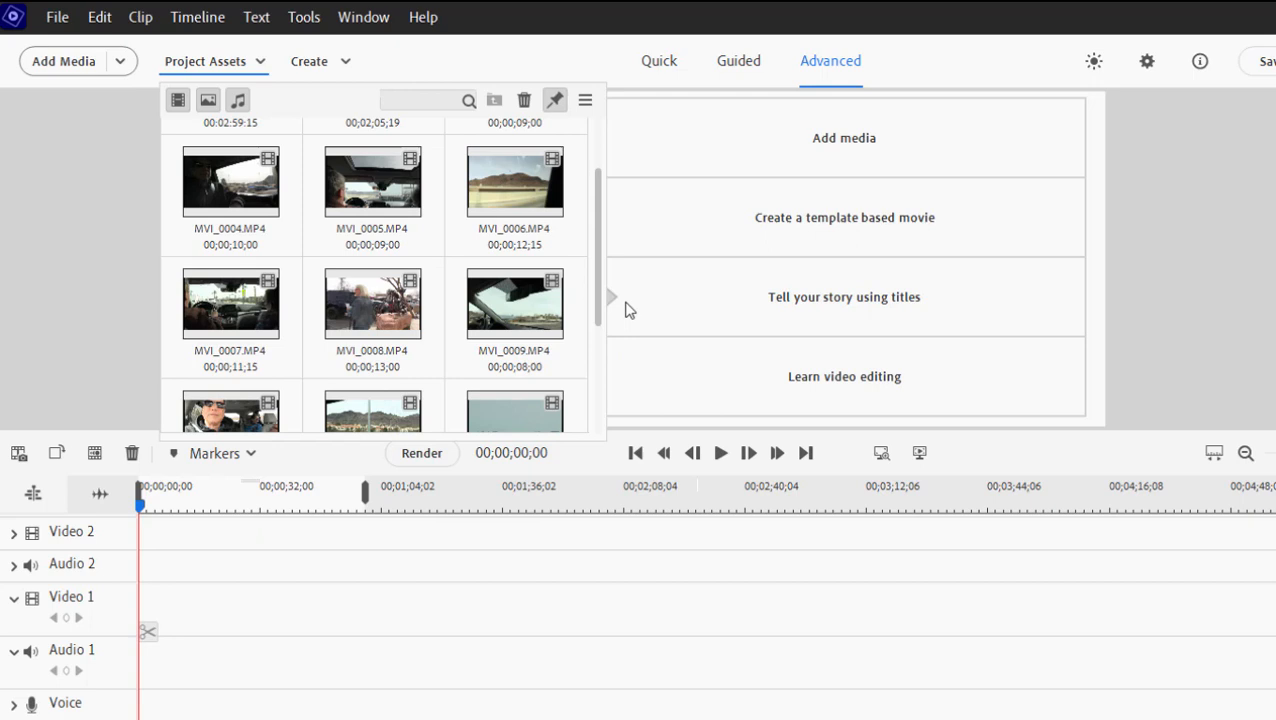
scroll("up", 3)
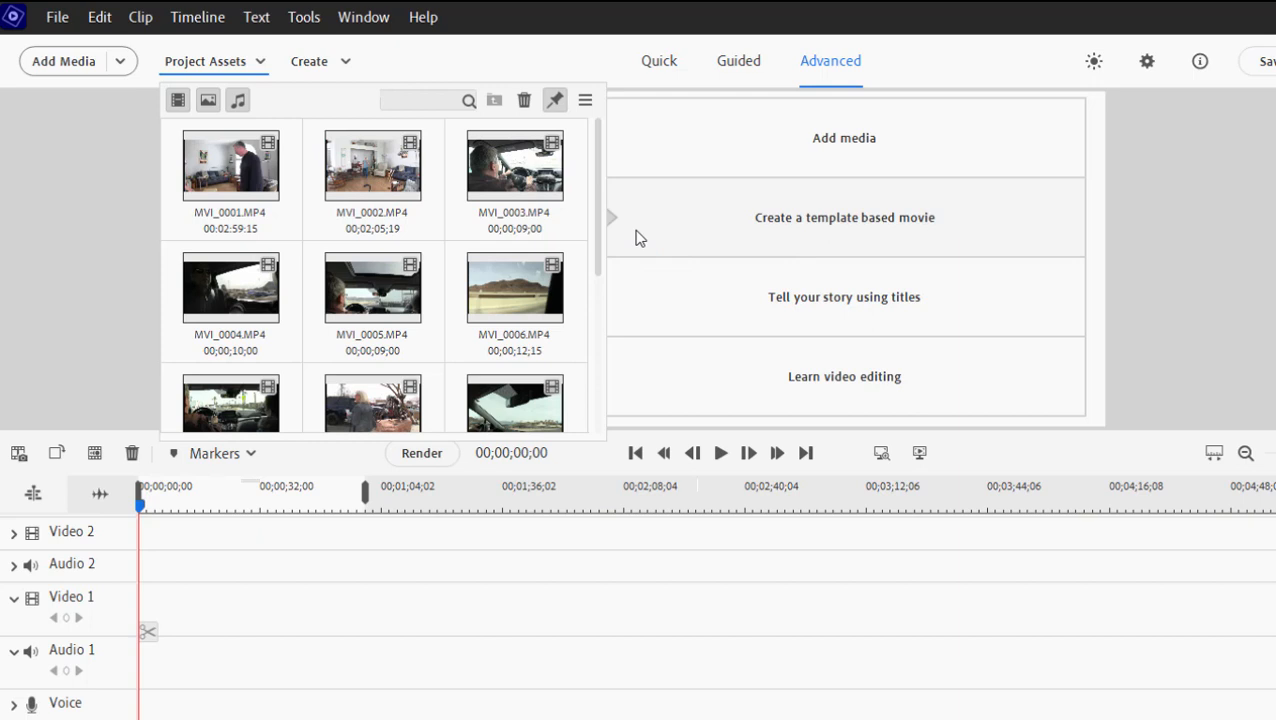
mouse_move(597, 150)
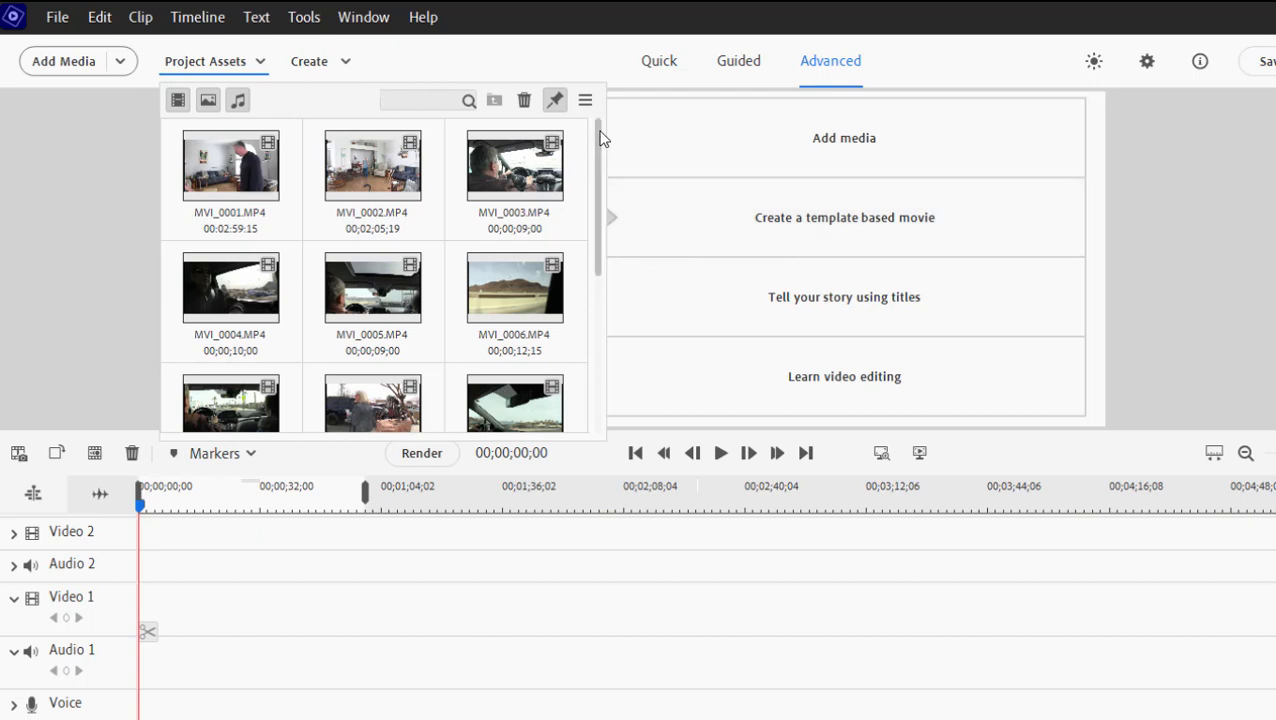
scroll("down", 3)
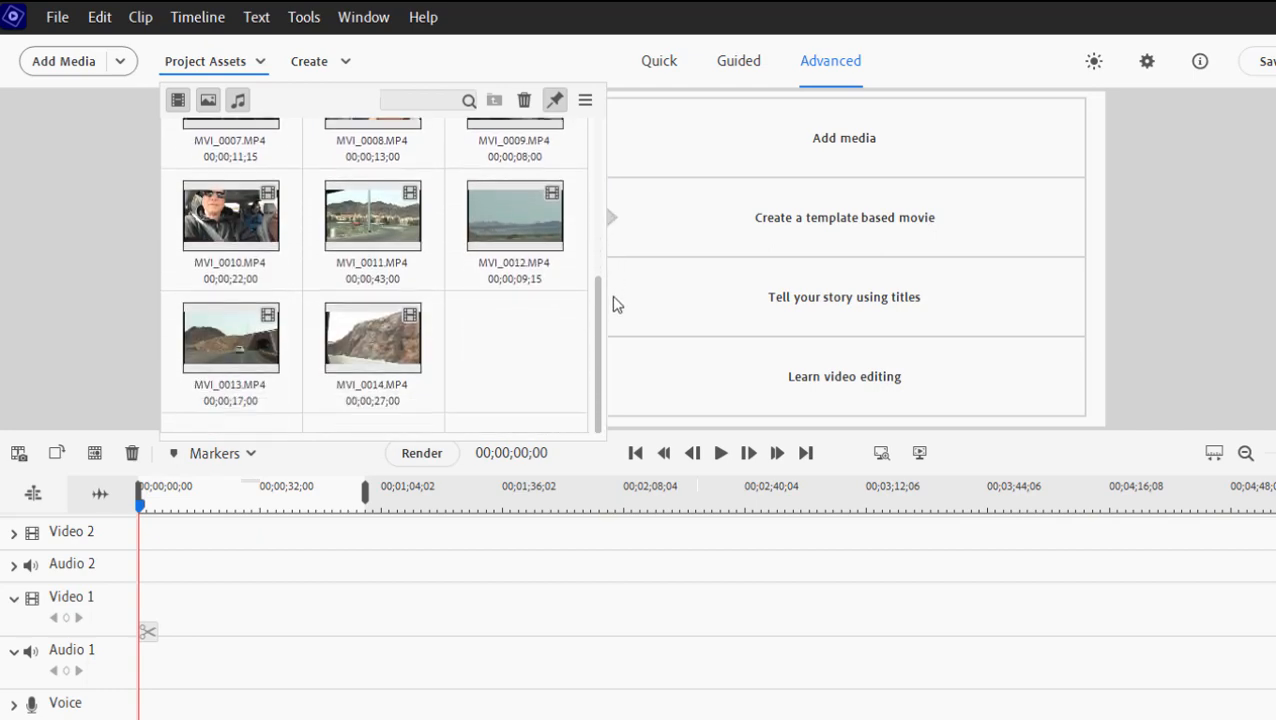
mouse_move(500, 353)
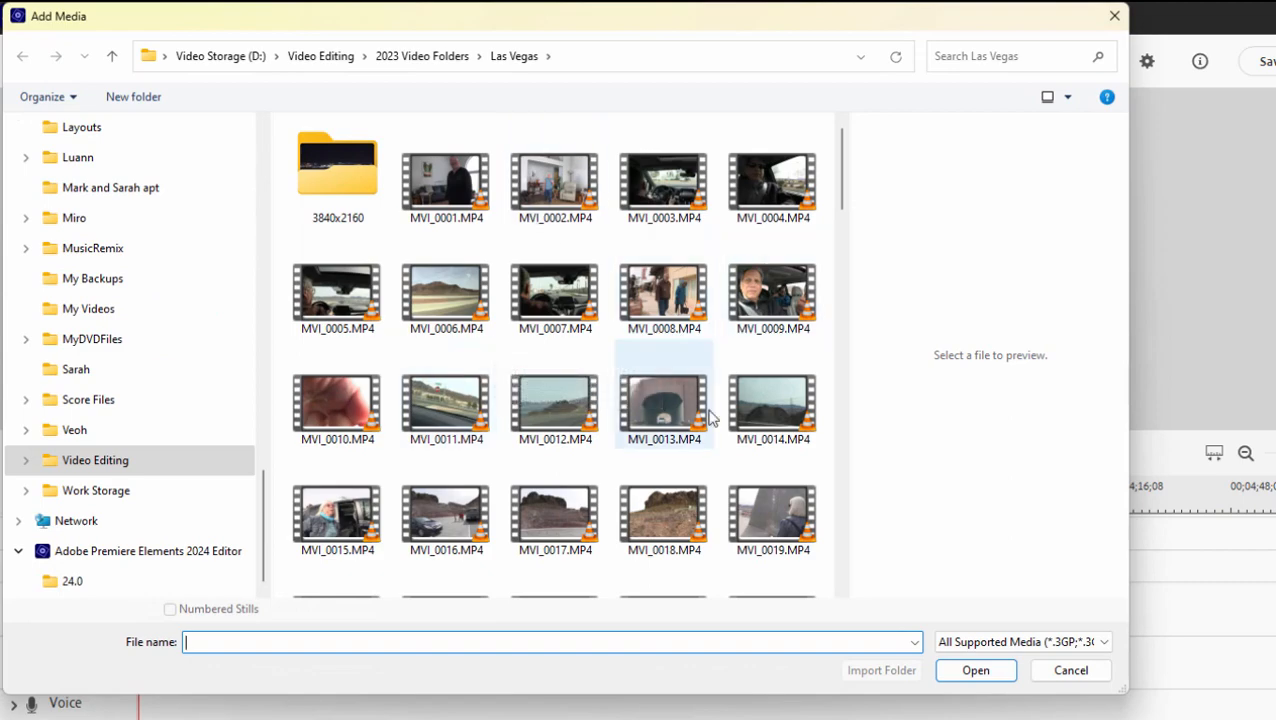
mouse_move(1128, 668)
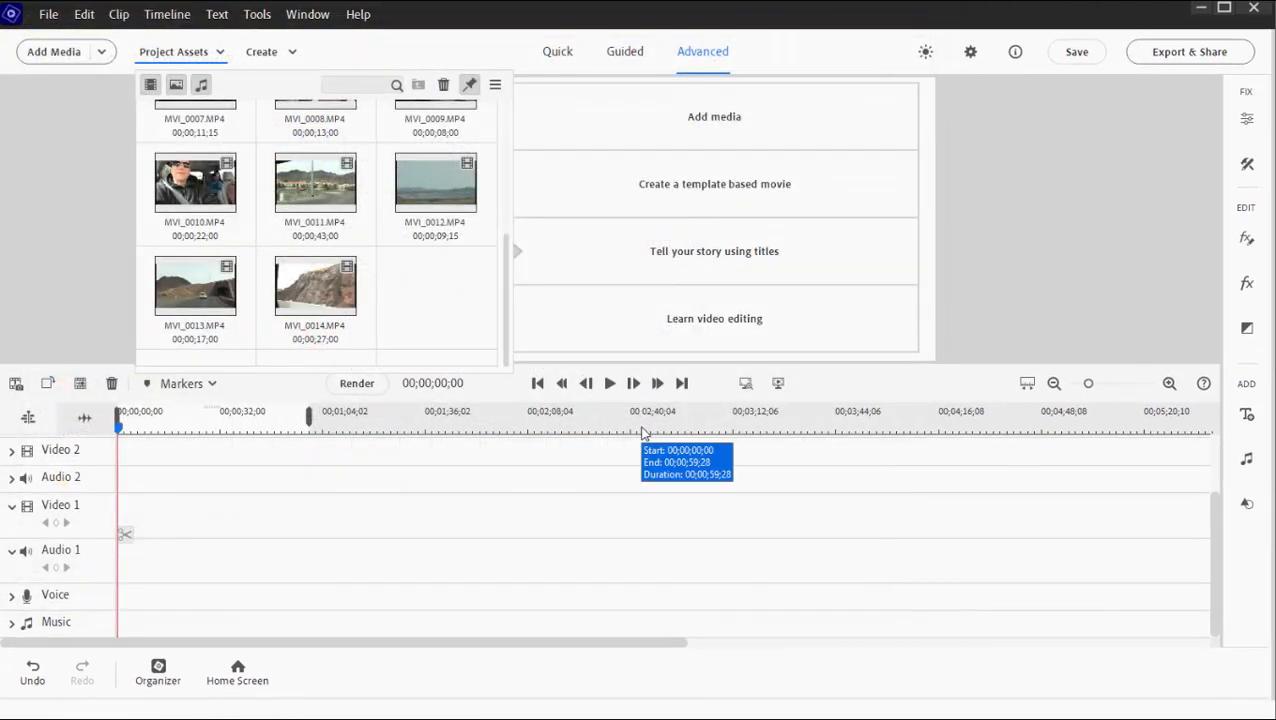
mouse_move(505, 413)
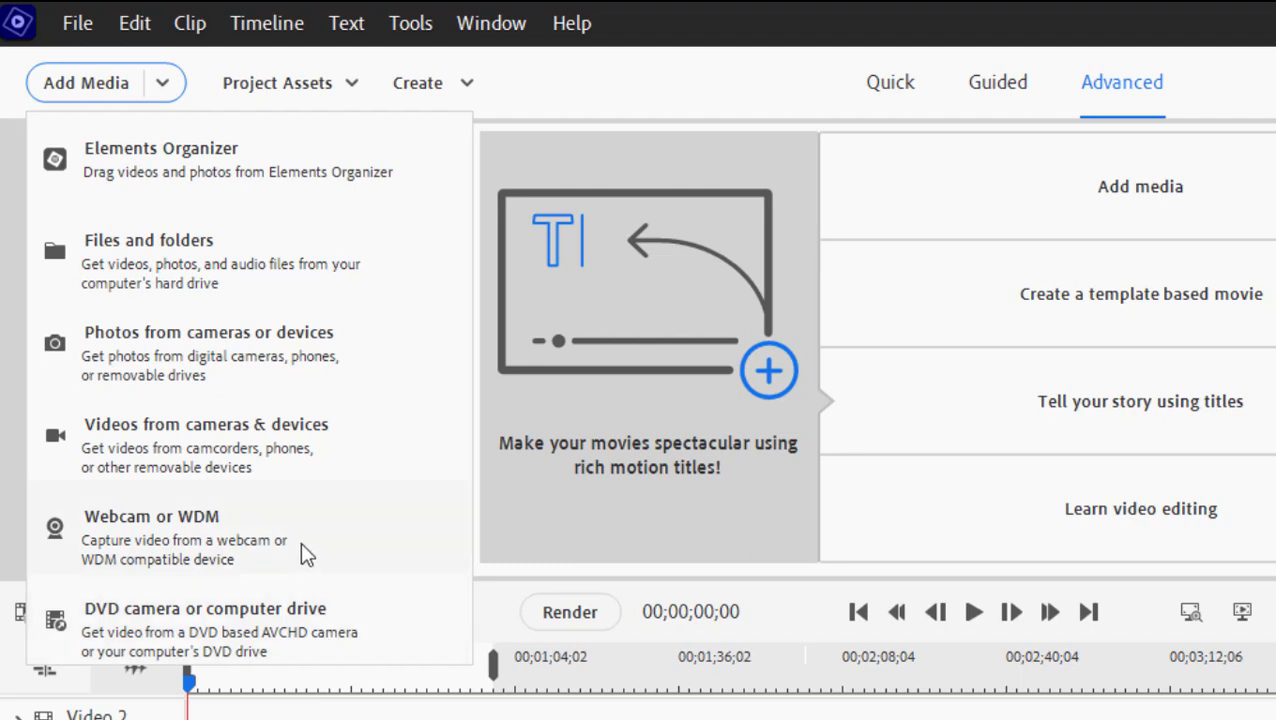
mouse_move(307, 377)
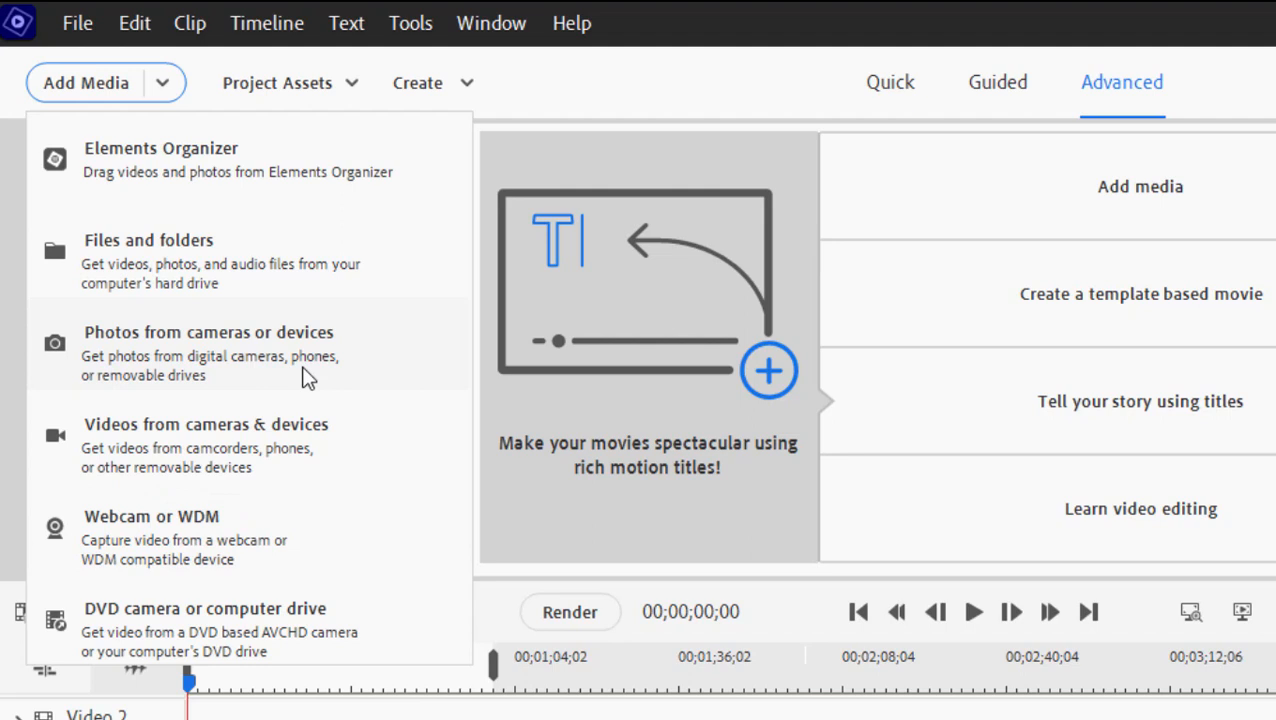
mouse_move(320, 470)
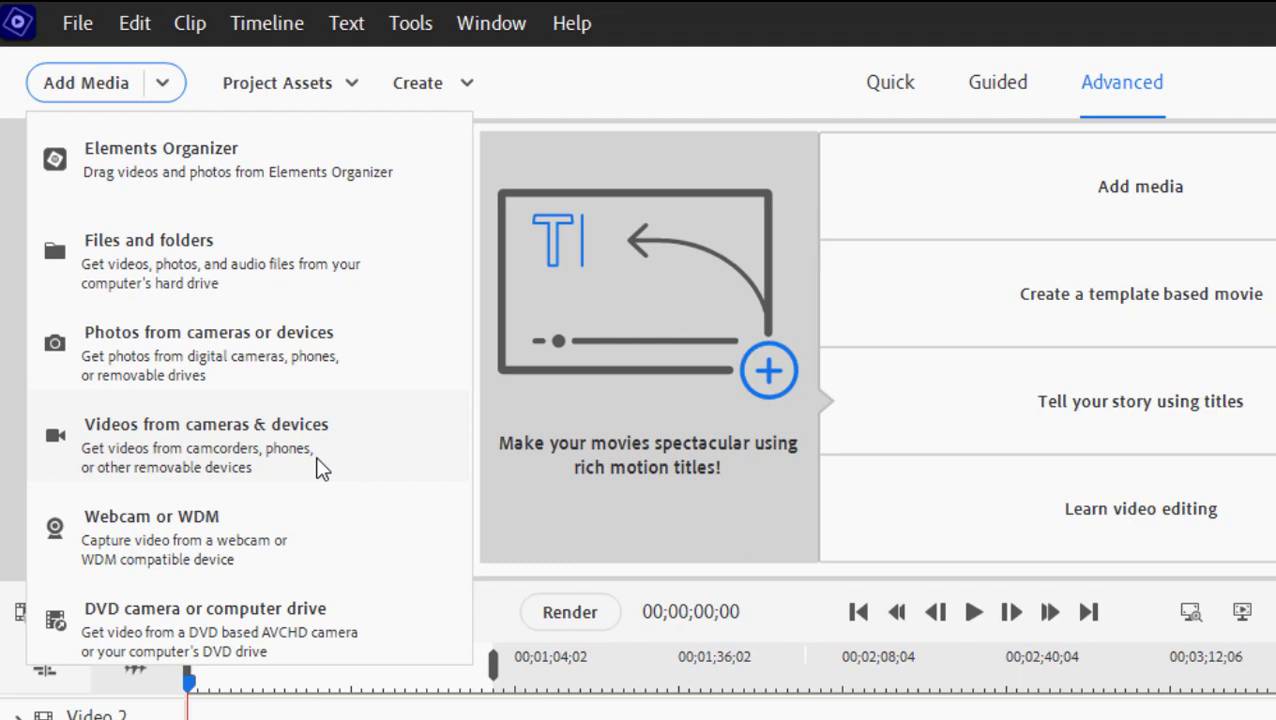
mouse_move(318, 466)
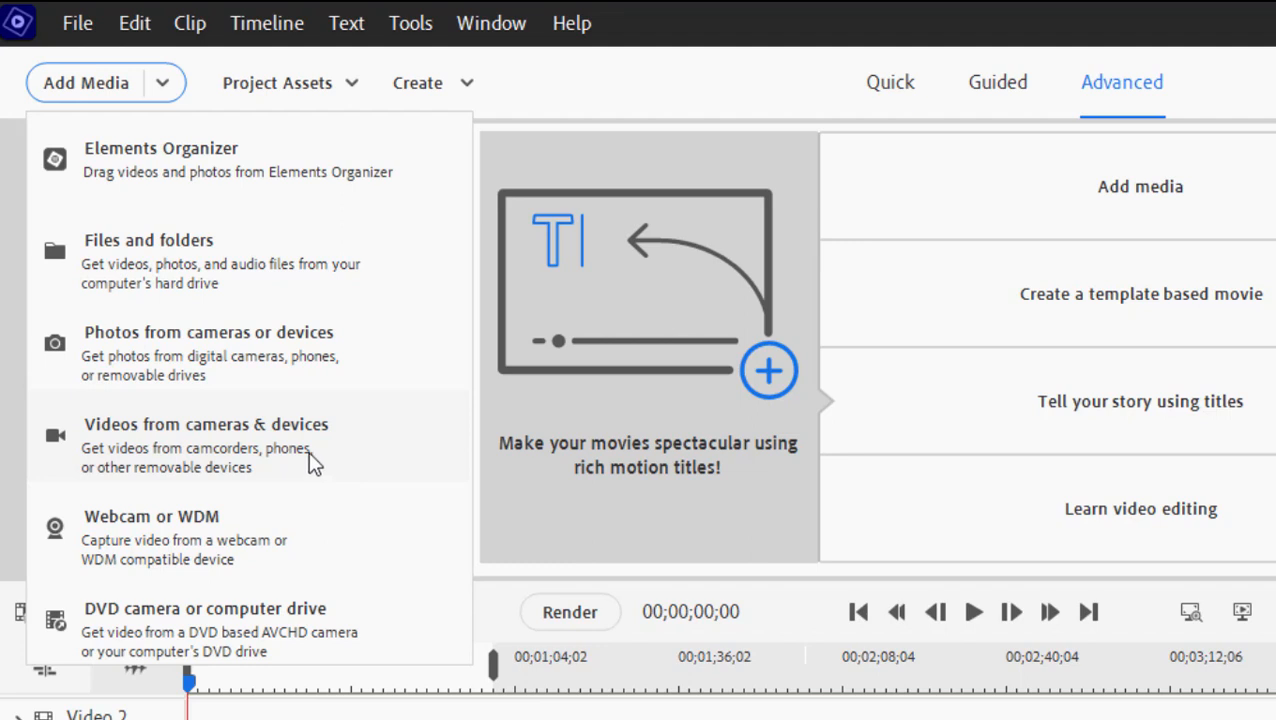
Choose Videos from cameras & devices to launch the Video Importer on the Canon source.
left_click(206, 424)
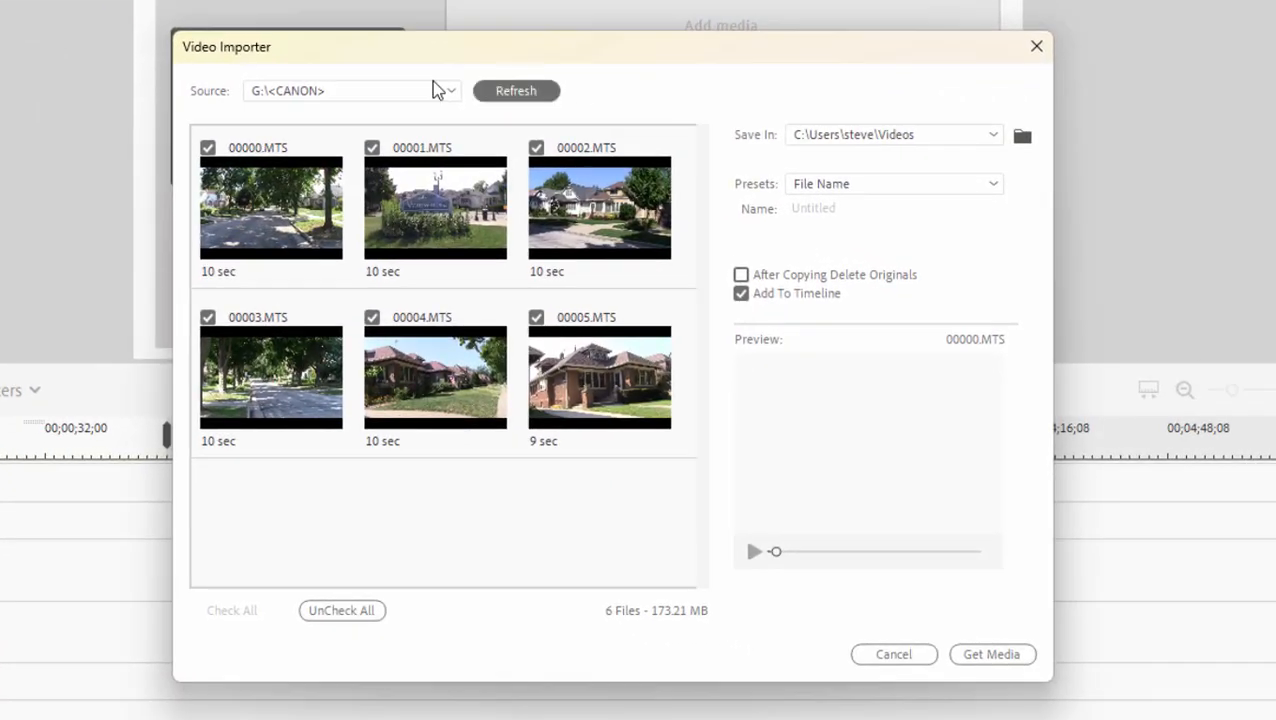
mouse_move(202, 296)
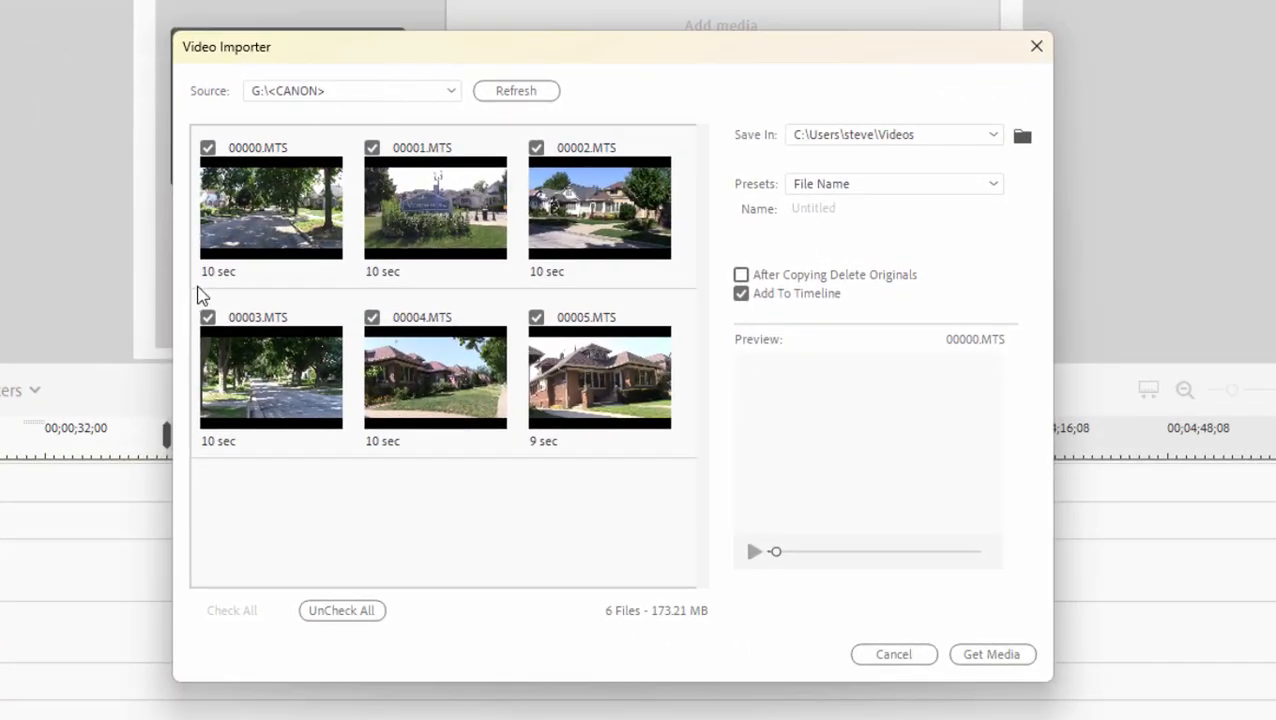
Preview camcorder clip 00001.MTS, then 00003.MTS, in the Preview pane.
left_click(435, 207)
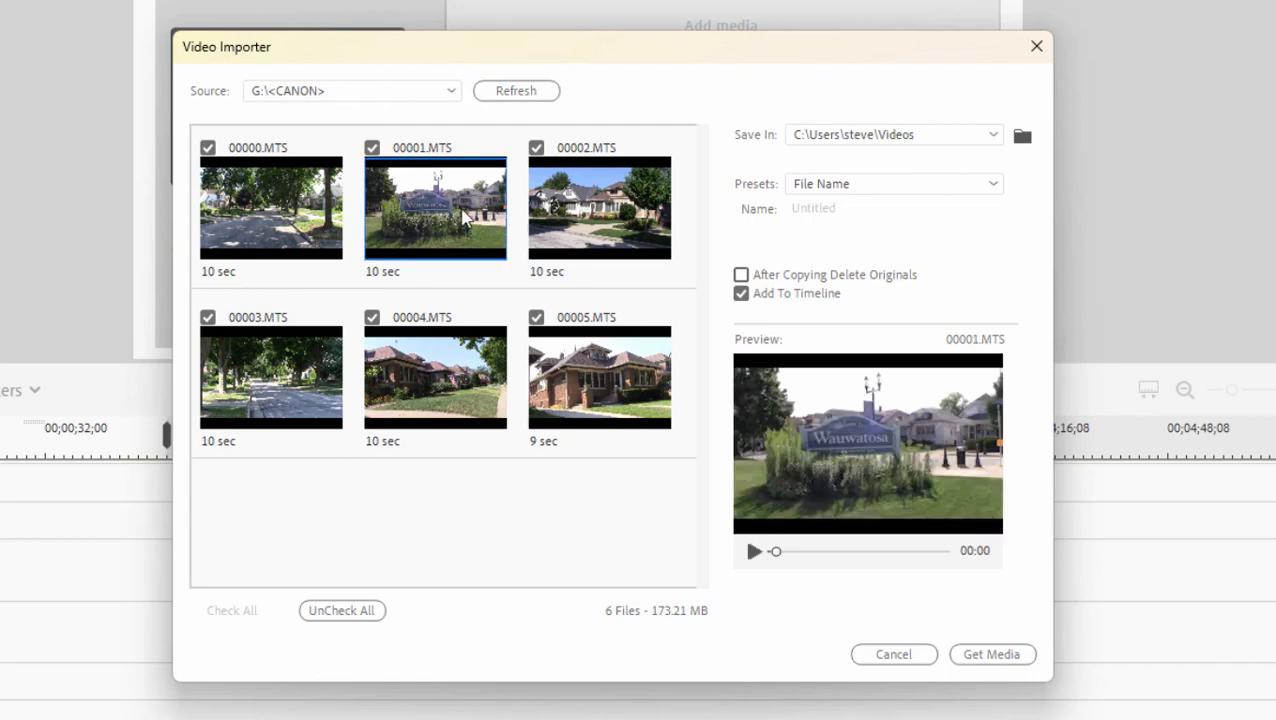
left_click(271, 378)
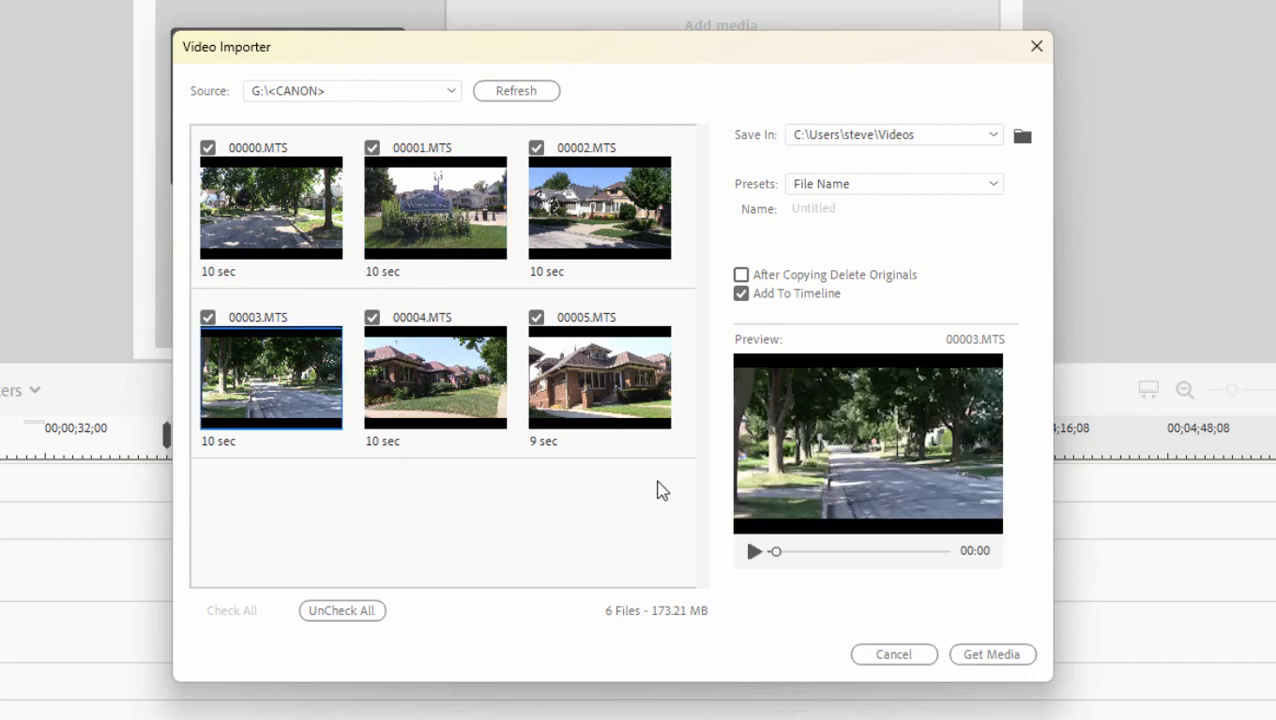
mouse_move(547, 335)
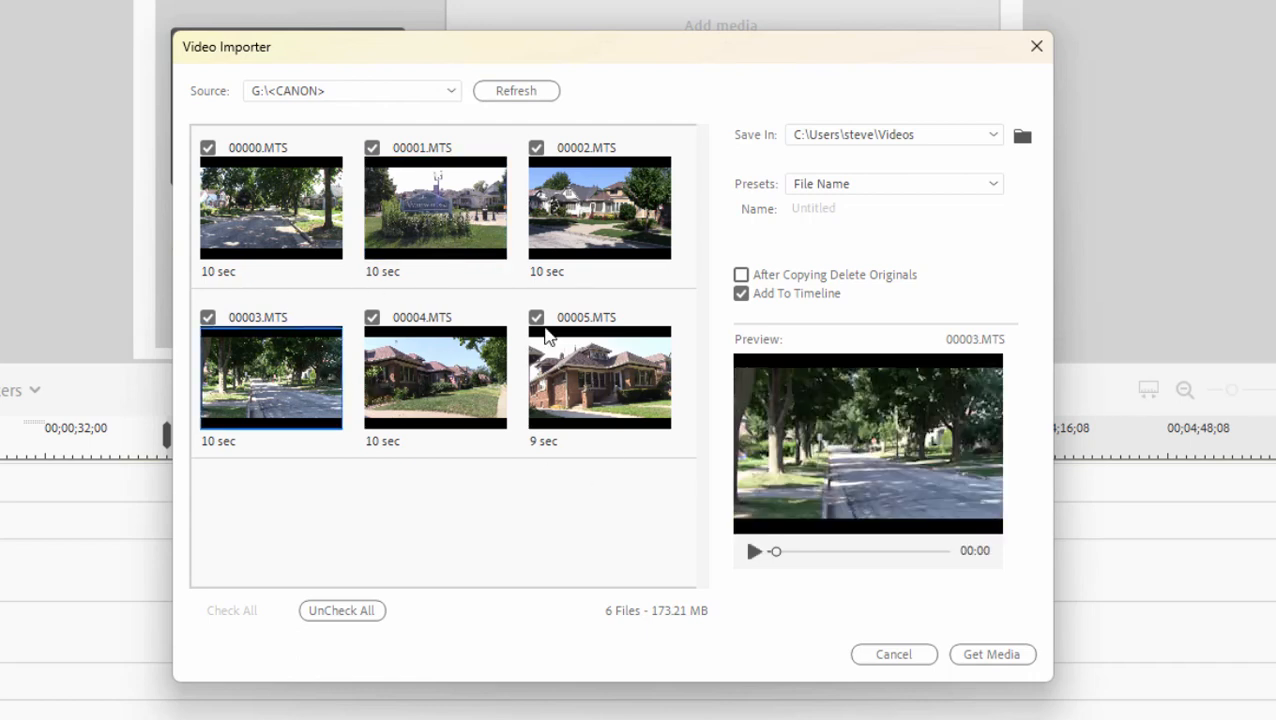
mouse_move(513, 297)
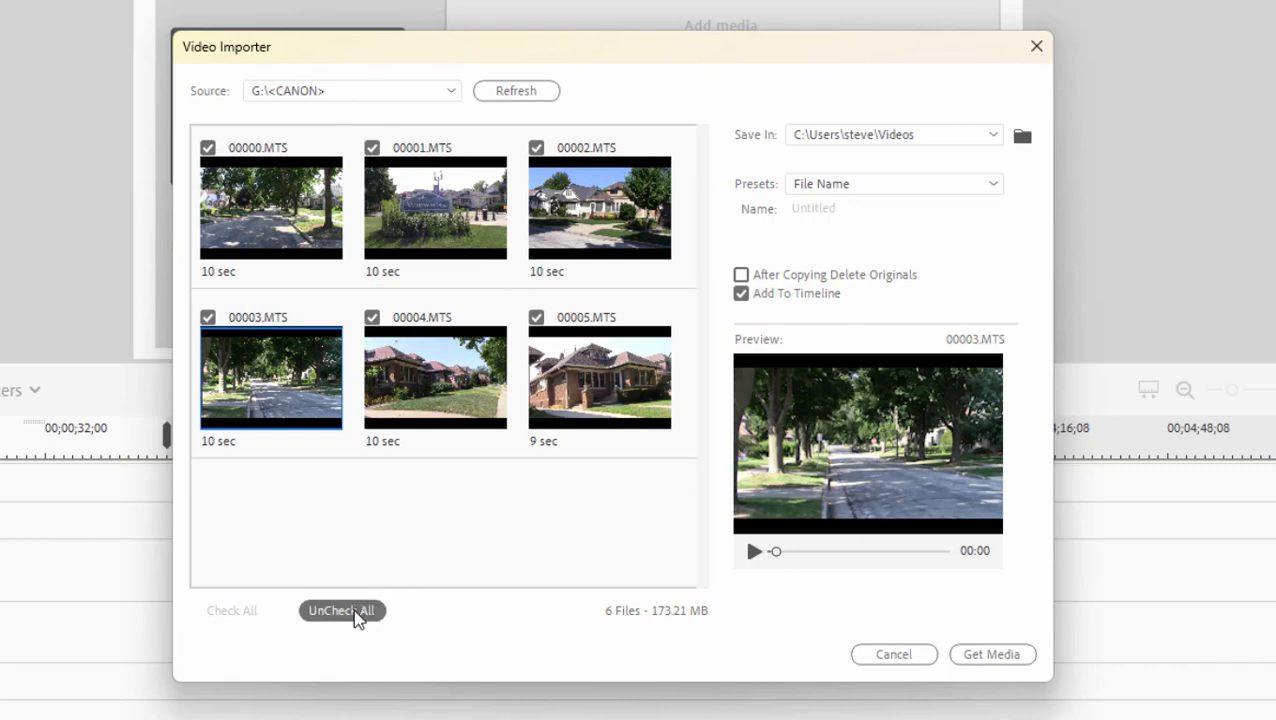
Uncheck all clips, tick only 00000, 00001 and 00002.MTS, and turn off Add To Timeline.
left_click(341, 610)
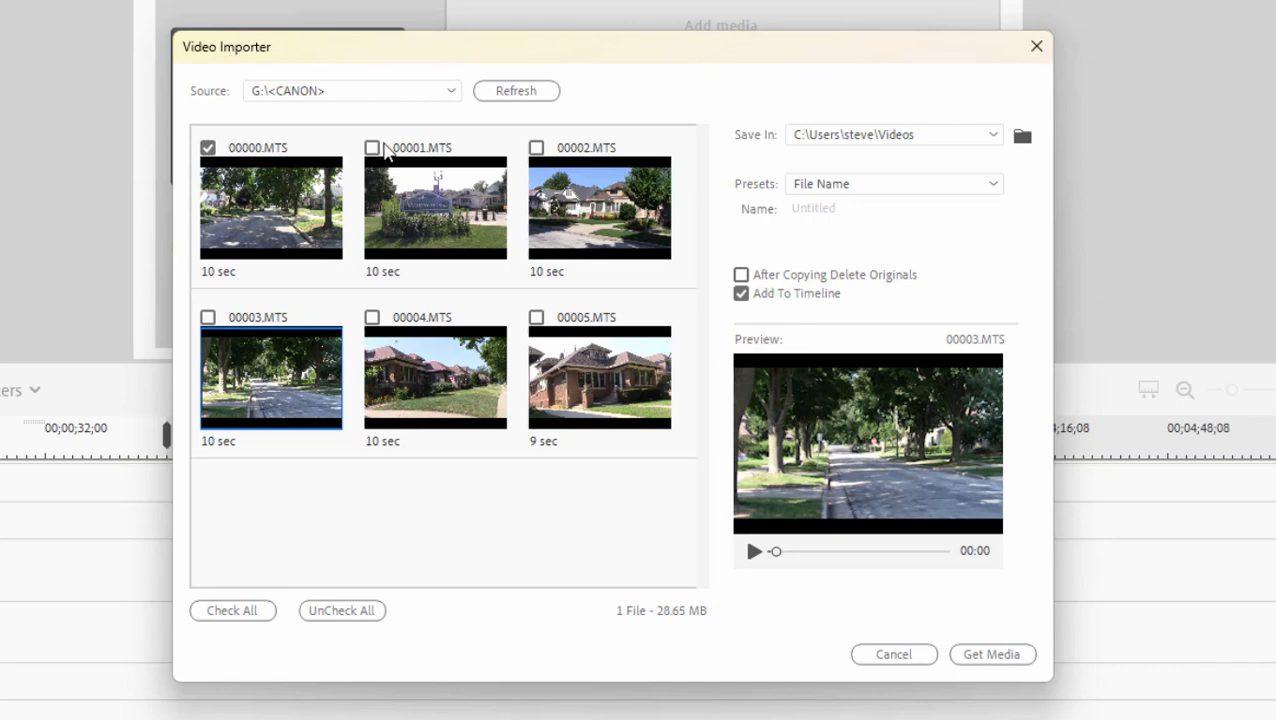
left_click(371, 147)
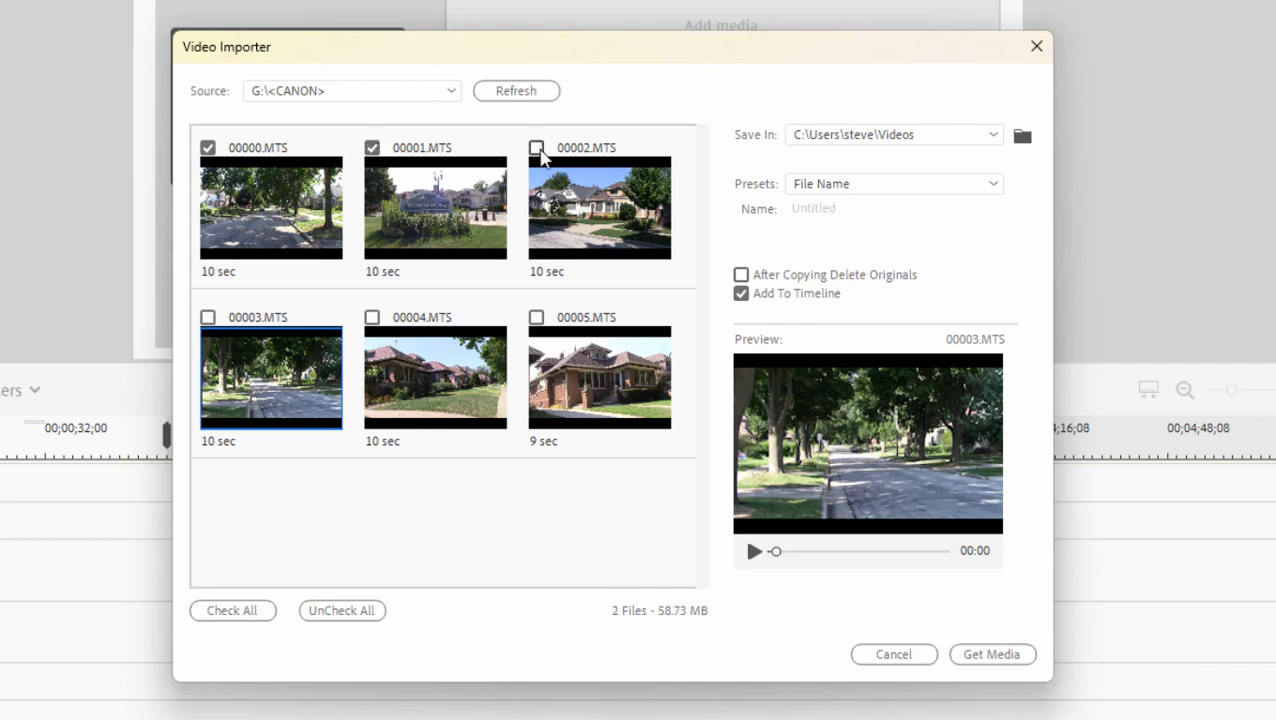
left_click(537, 148)
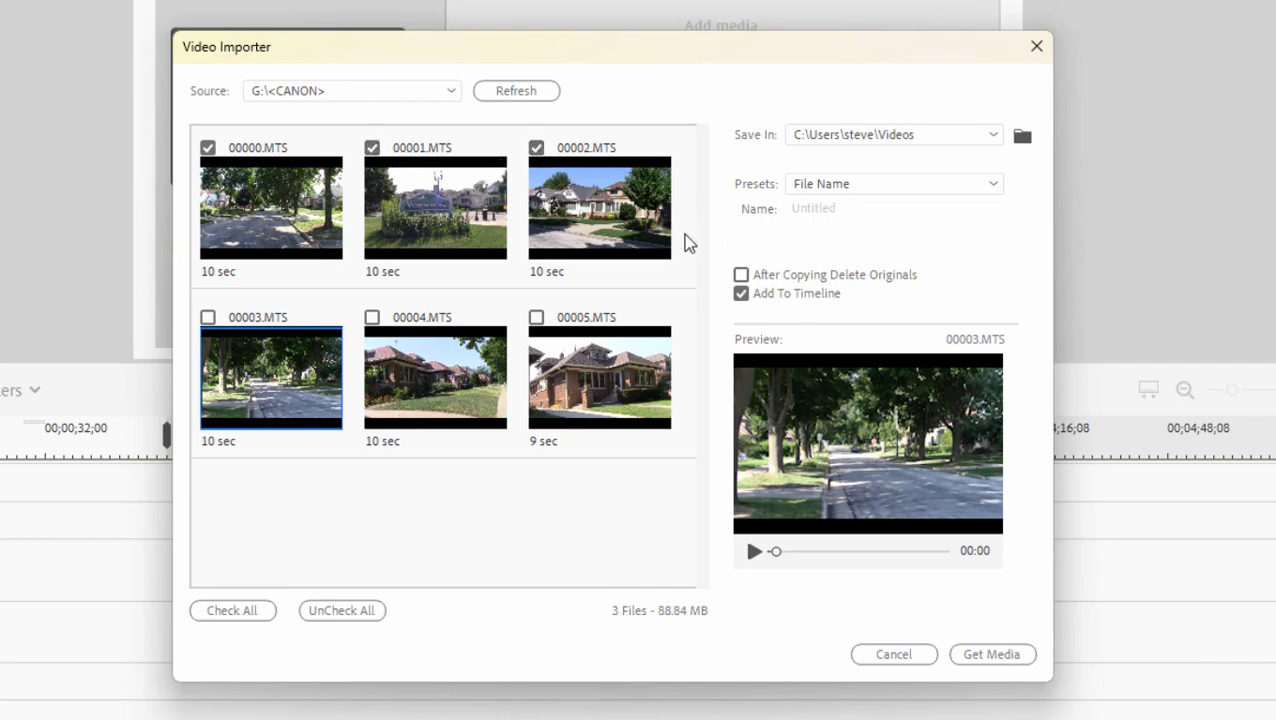
mouse_move(1028, 140)
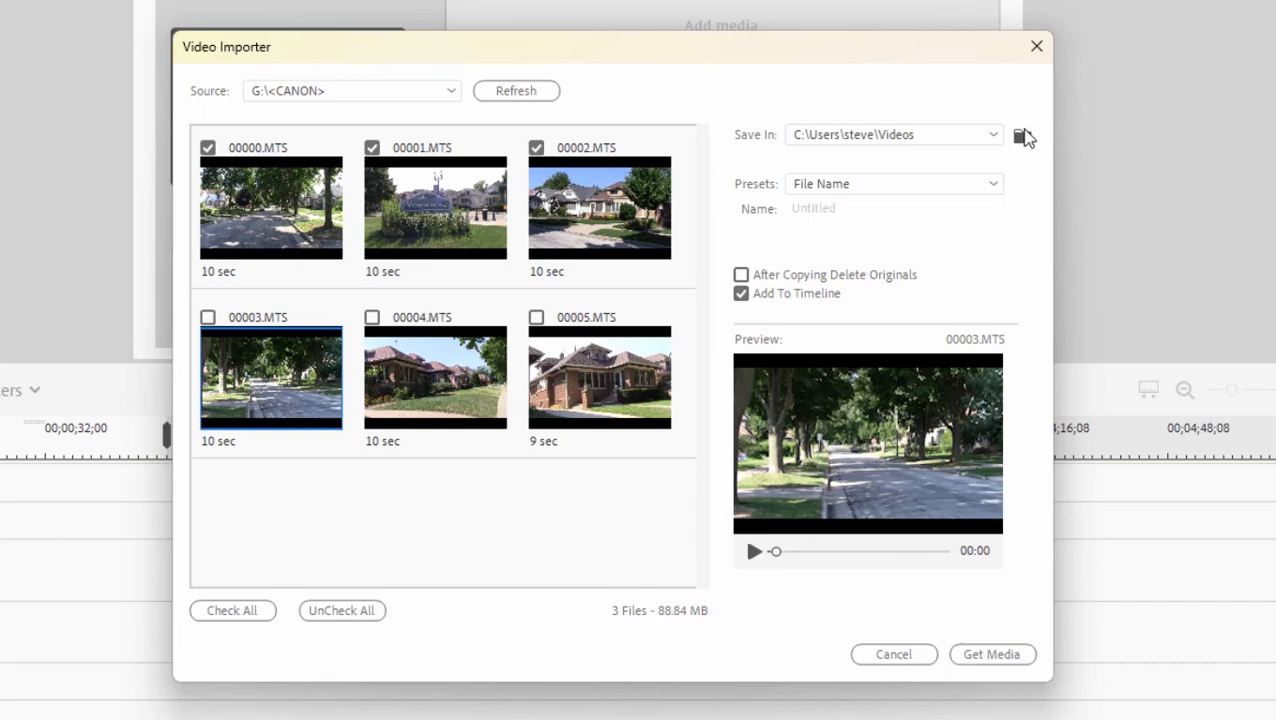
left_click(1023, 134)
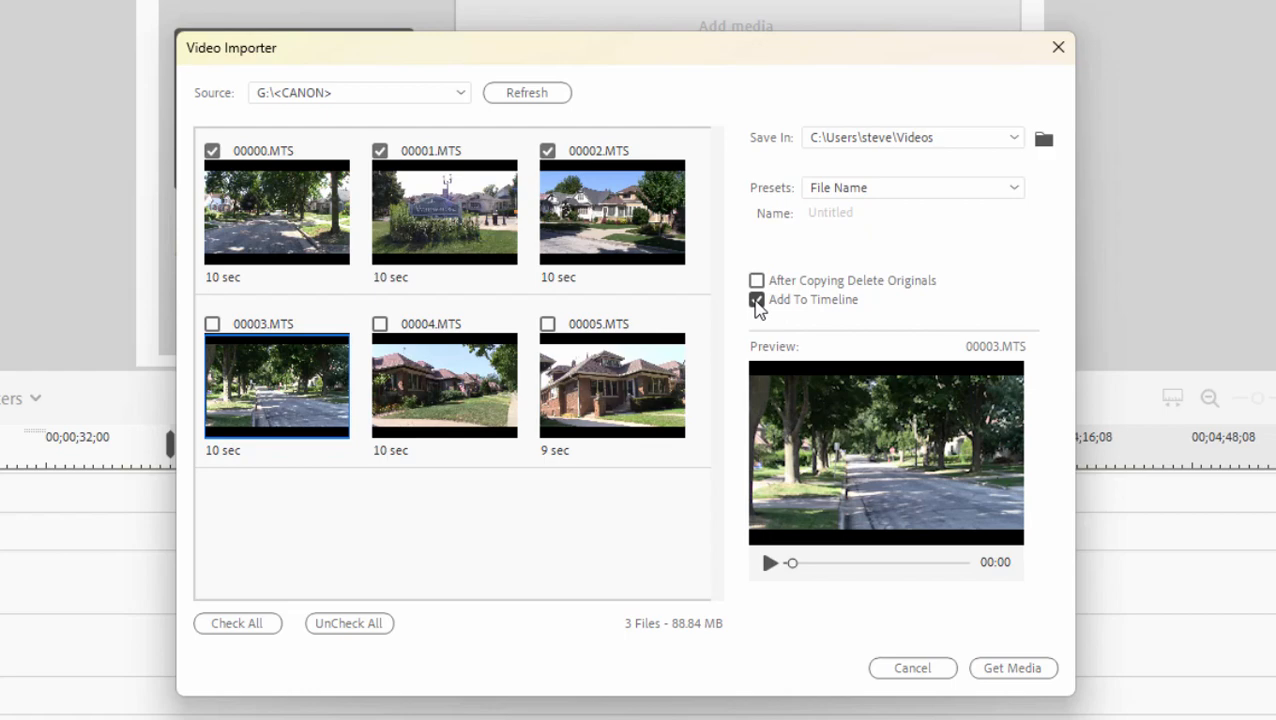
left_click(756, 300)
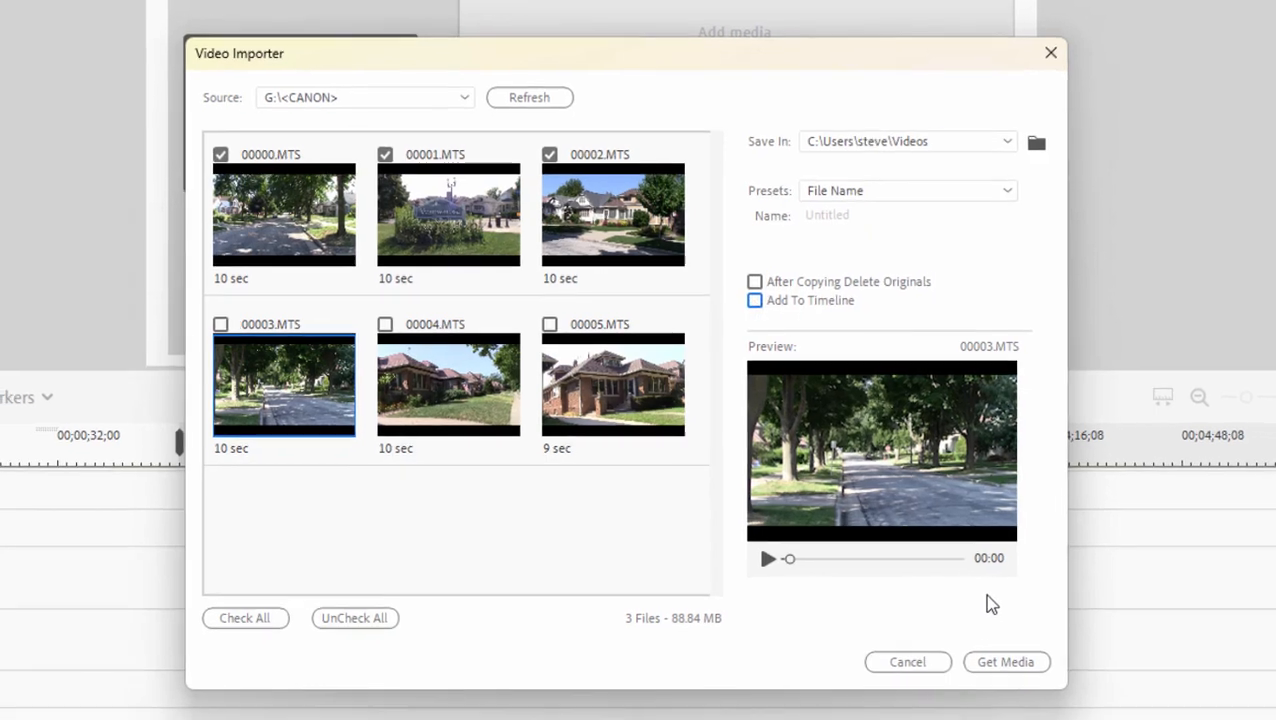